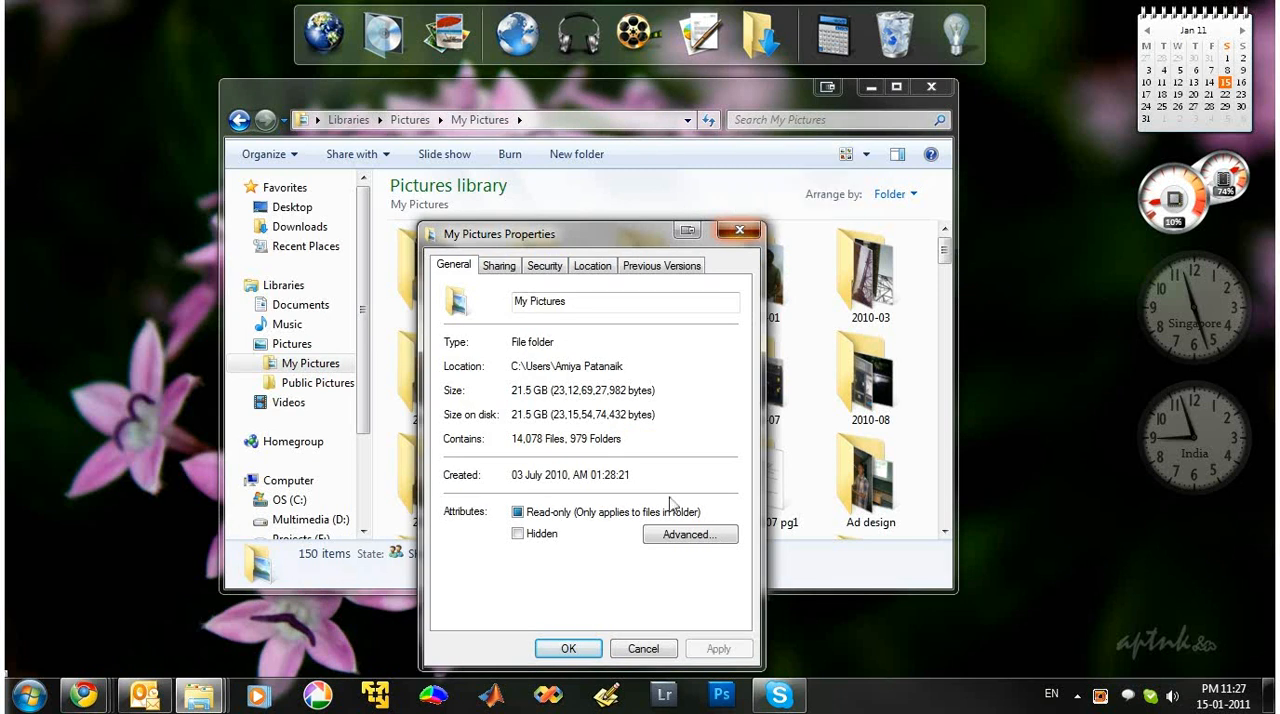
Step: Close the My Pictures properties dialog after noting 21.5 GB and 14,078 files
{"action": "left_click", "coordinate": [643, 648]}
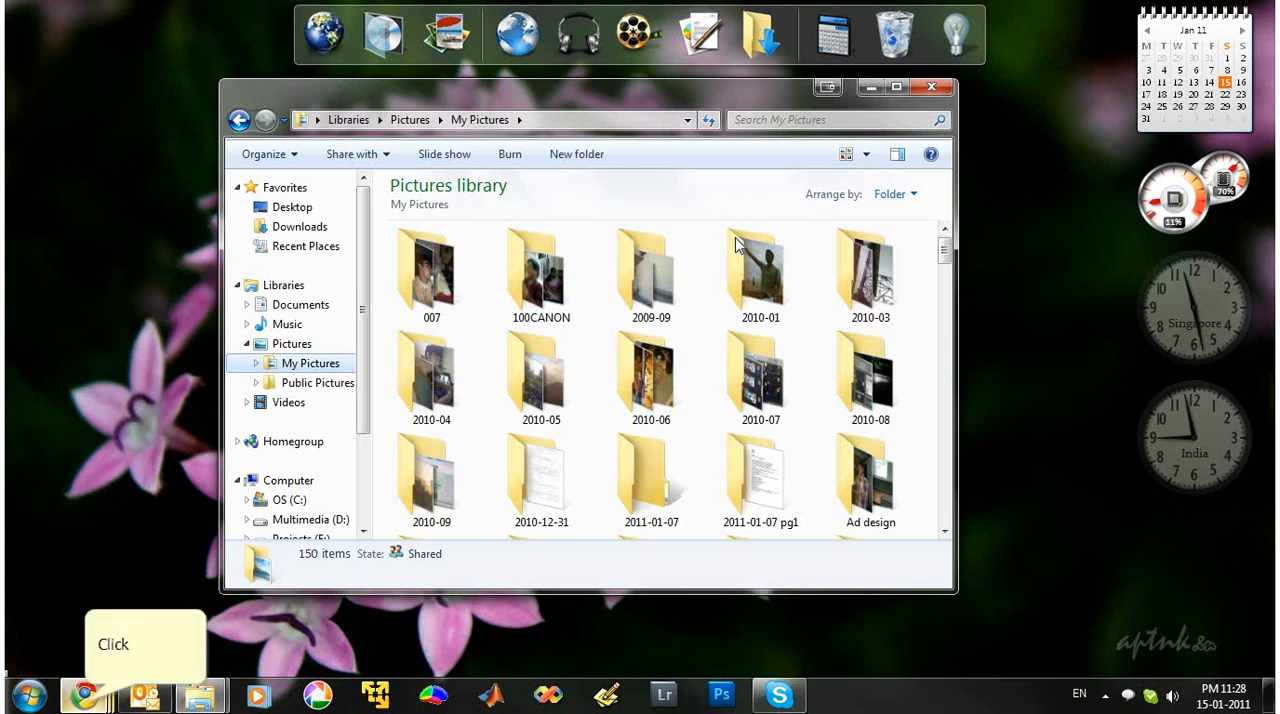
{"action": "mouse_move", "coordinate": [605, 255]}
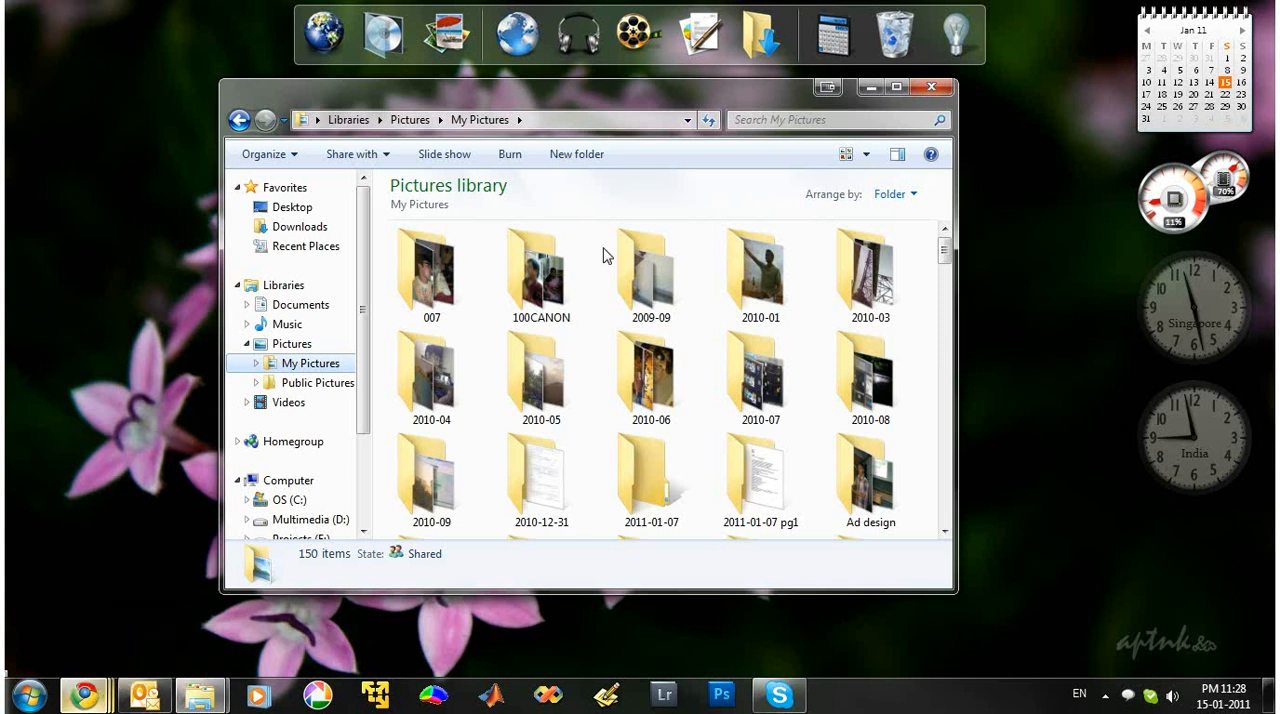
{"action": "mouse_move", "coordinate": [84, 694]}
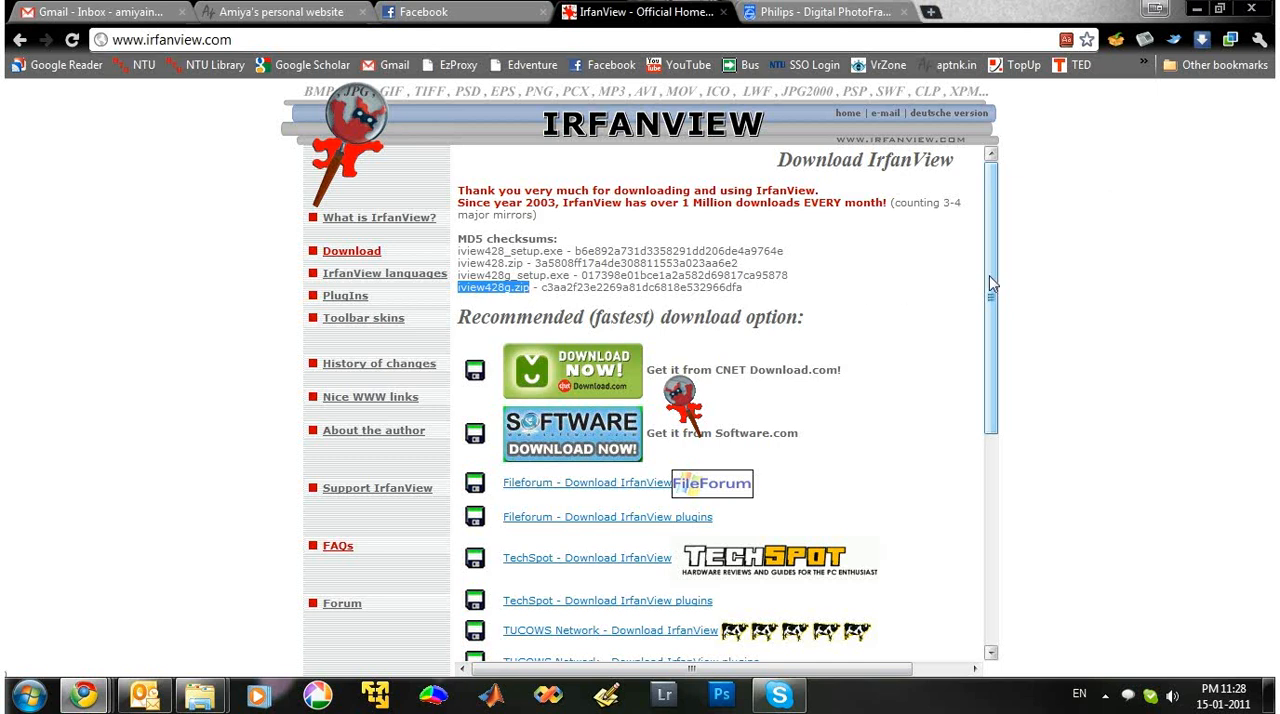
{"action": "mouse_move", "coordinate": [1196, 8]}
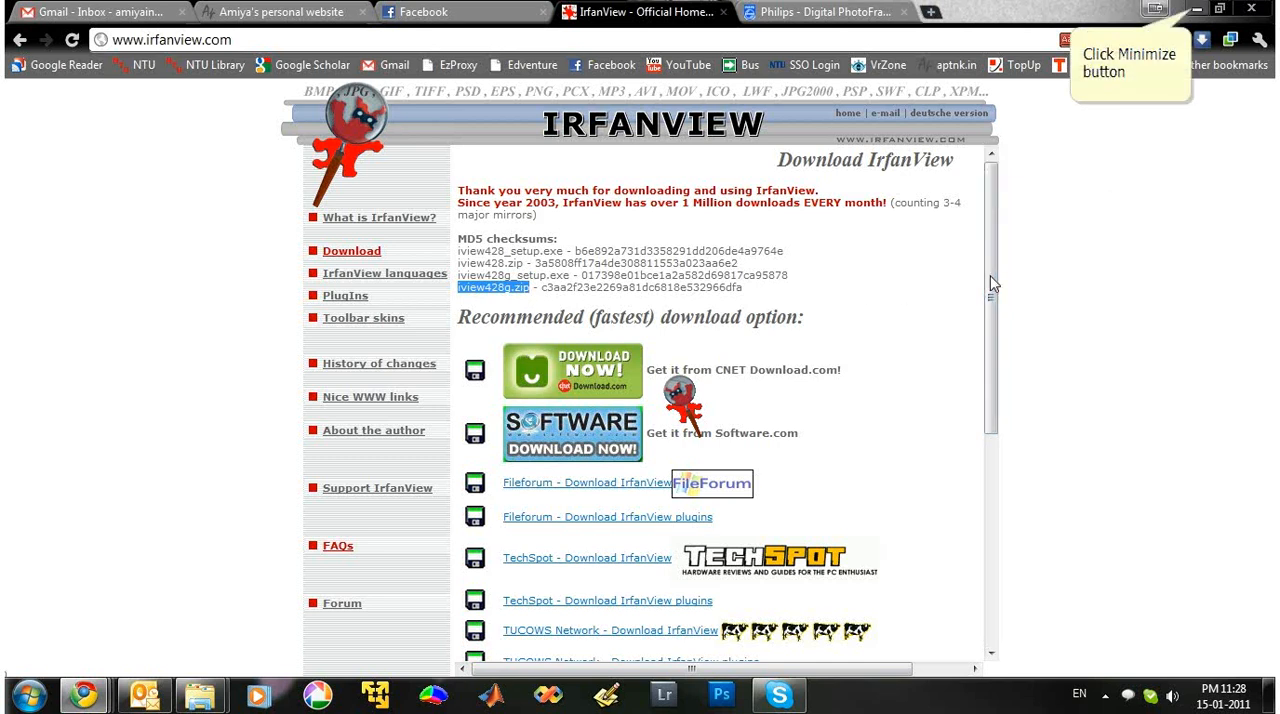
Step: Minimize Chrome with the IrfanView download page to reveal Explorer's Pictures library
{"action": "left_click", "coordinate": [1197, 11]}
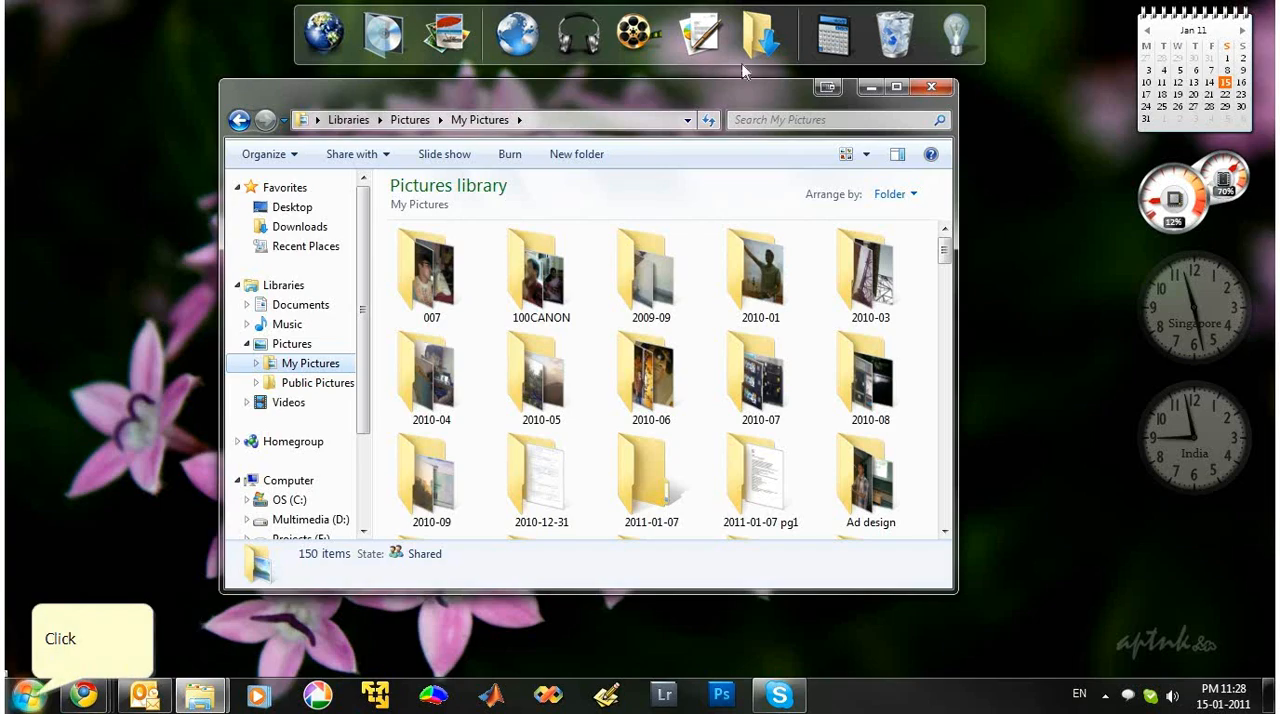
{"action": "mouse_move", "coordinate": [45, 615]}
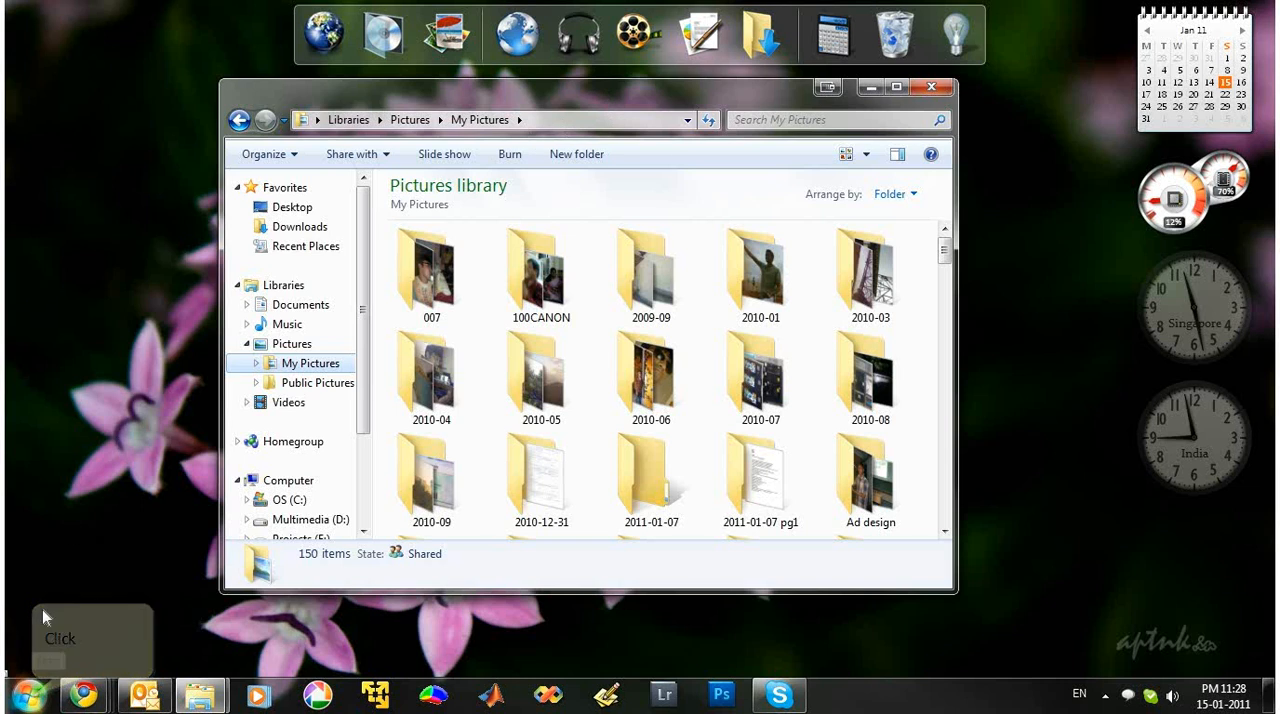
Step: Launch IrfanView 4.27 and browse the Batch Conversion source to the My Pictures folder
{"action": "left_click", "coordinate": [27, 694]}
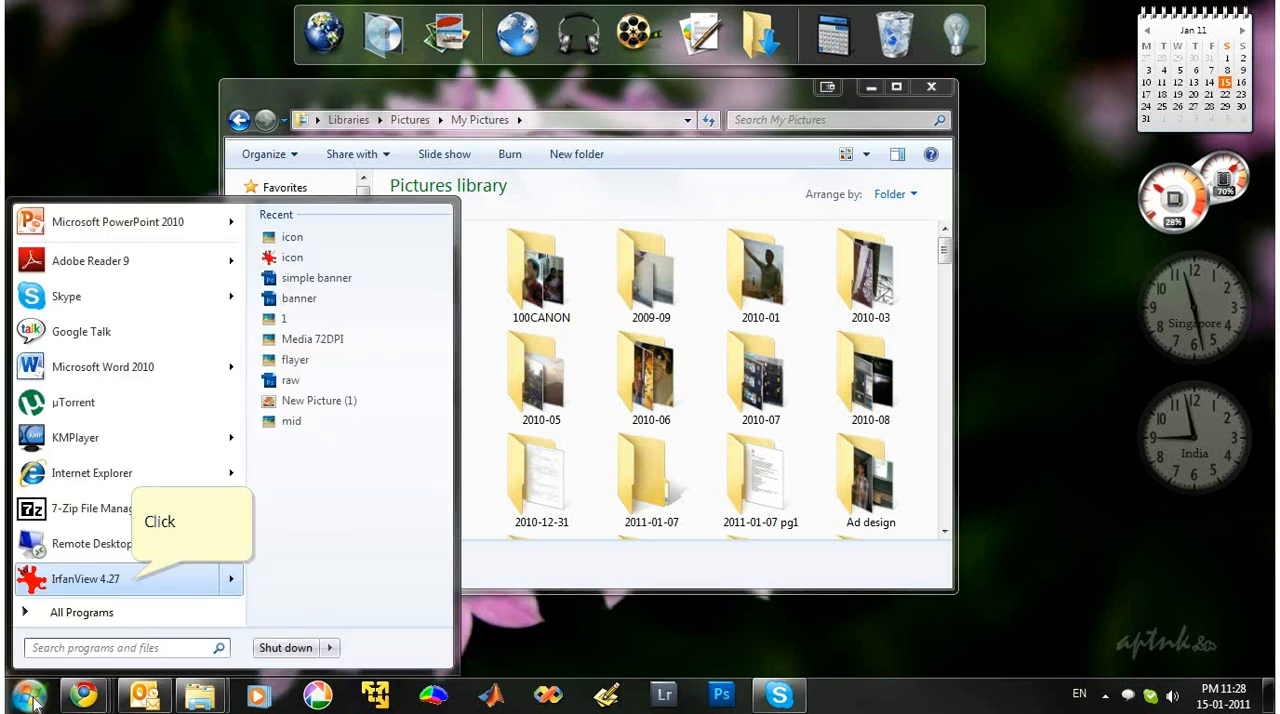
{"action": "left_click", "coordinate": [85, 579]}
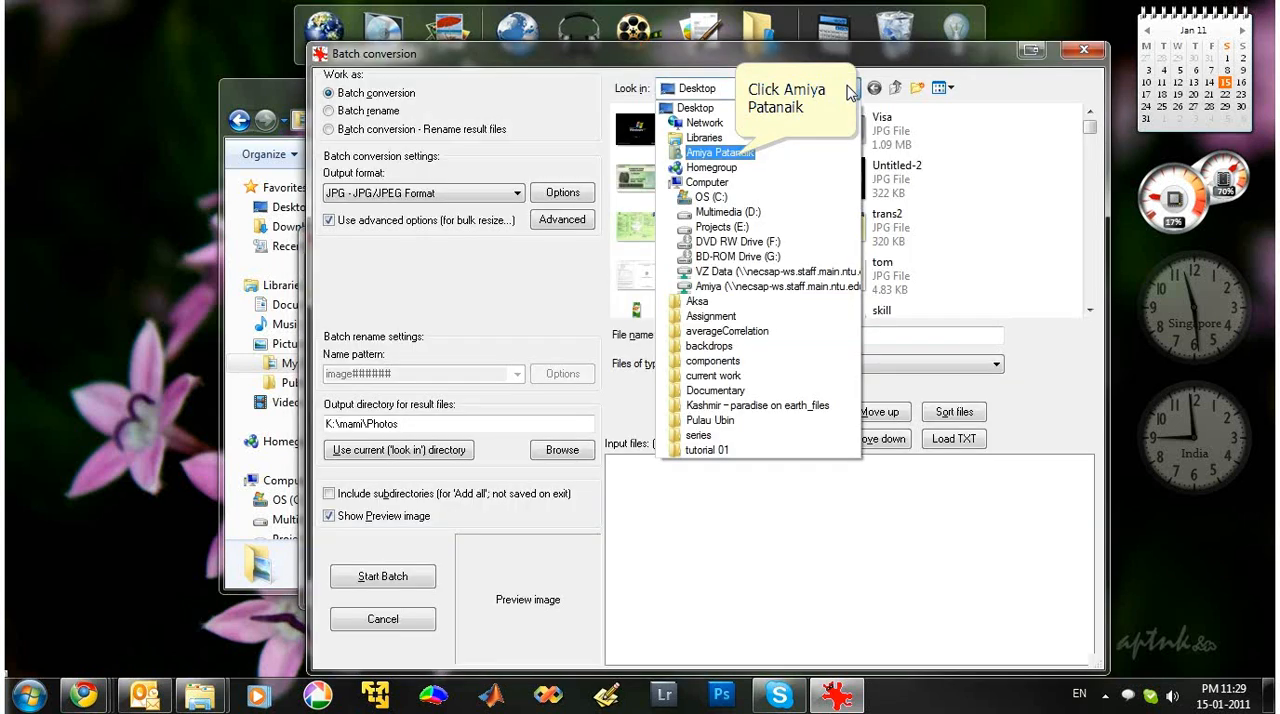
{"action": "left_click", "coordinate": [718, 152]}
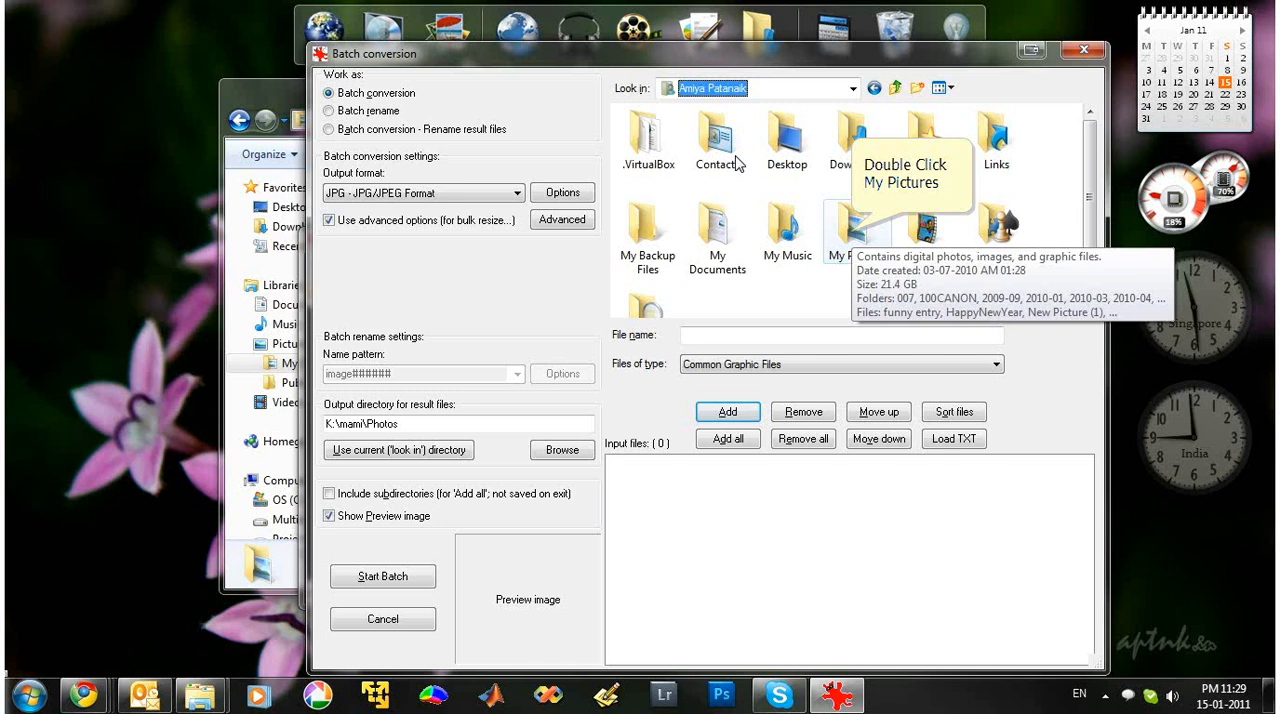
{"action": "double_click", "coordinate": [855, 230]}
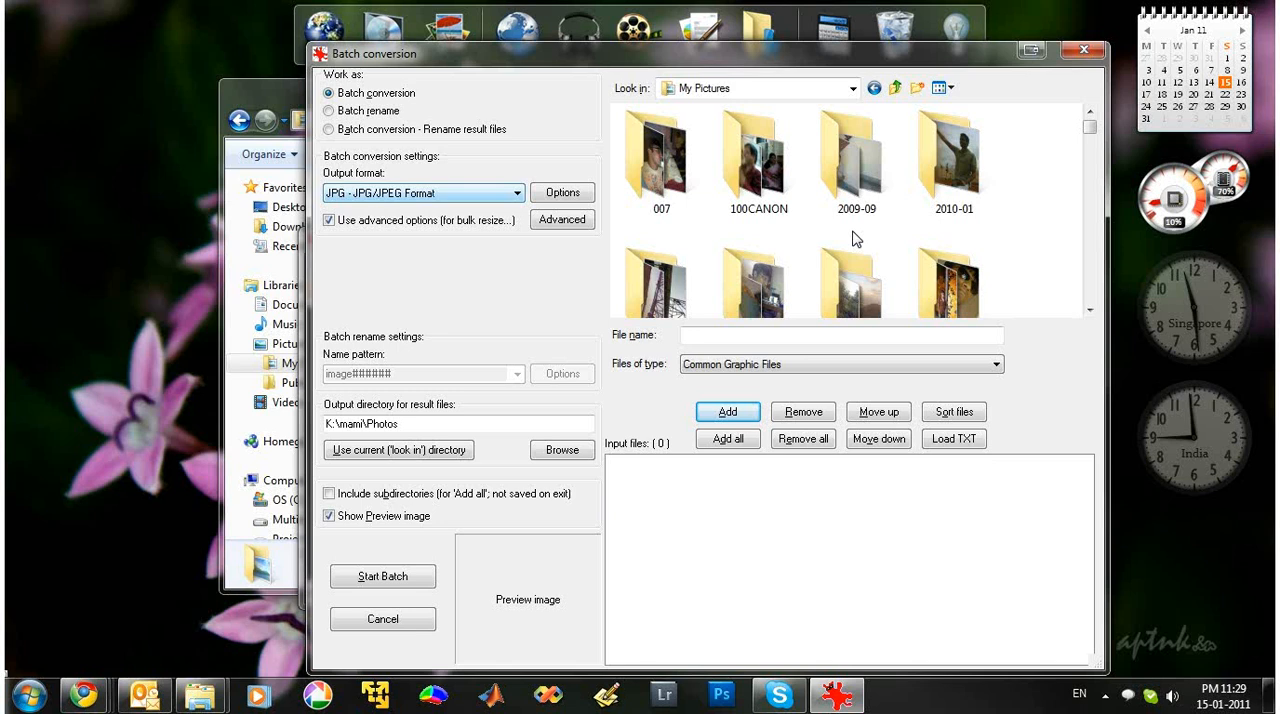
{"action": "mouse_move", "coordinate": [423, 192]}
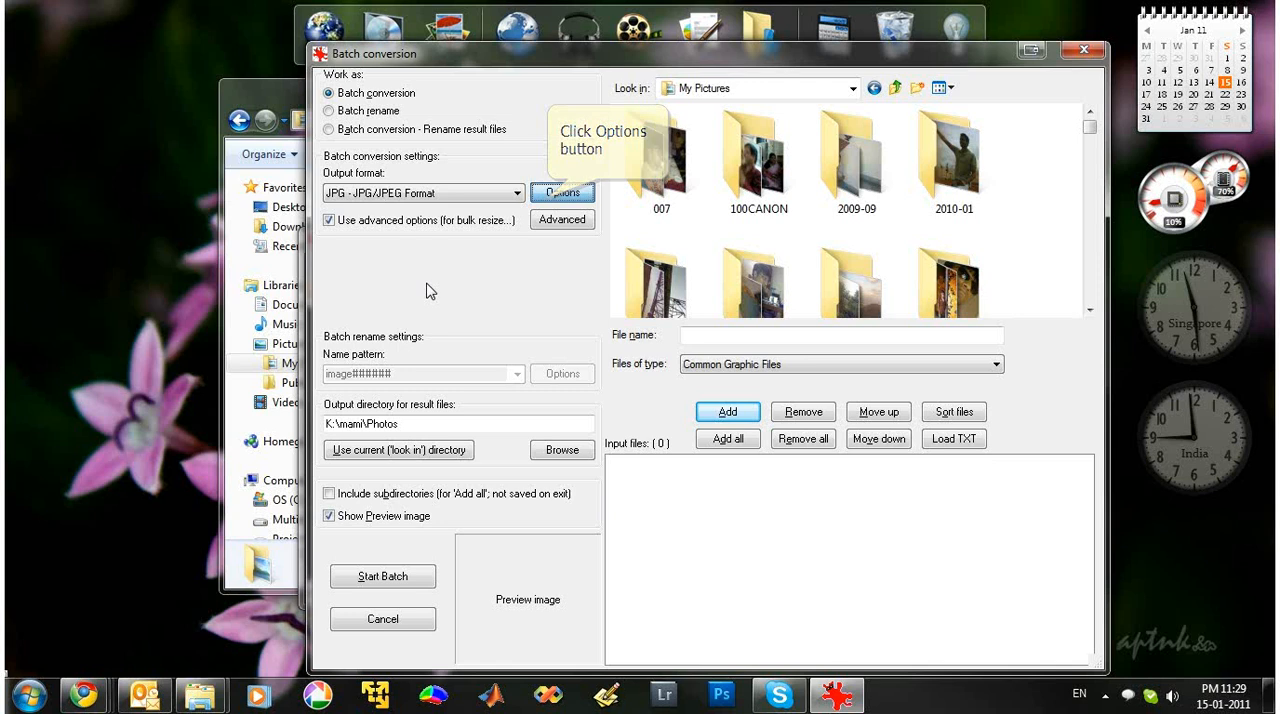
Step: Set the JPG save quality to 85 in the JPEG options and confirm
{"action": "left_click", "coordinate": [562, 191]}
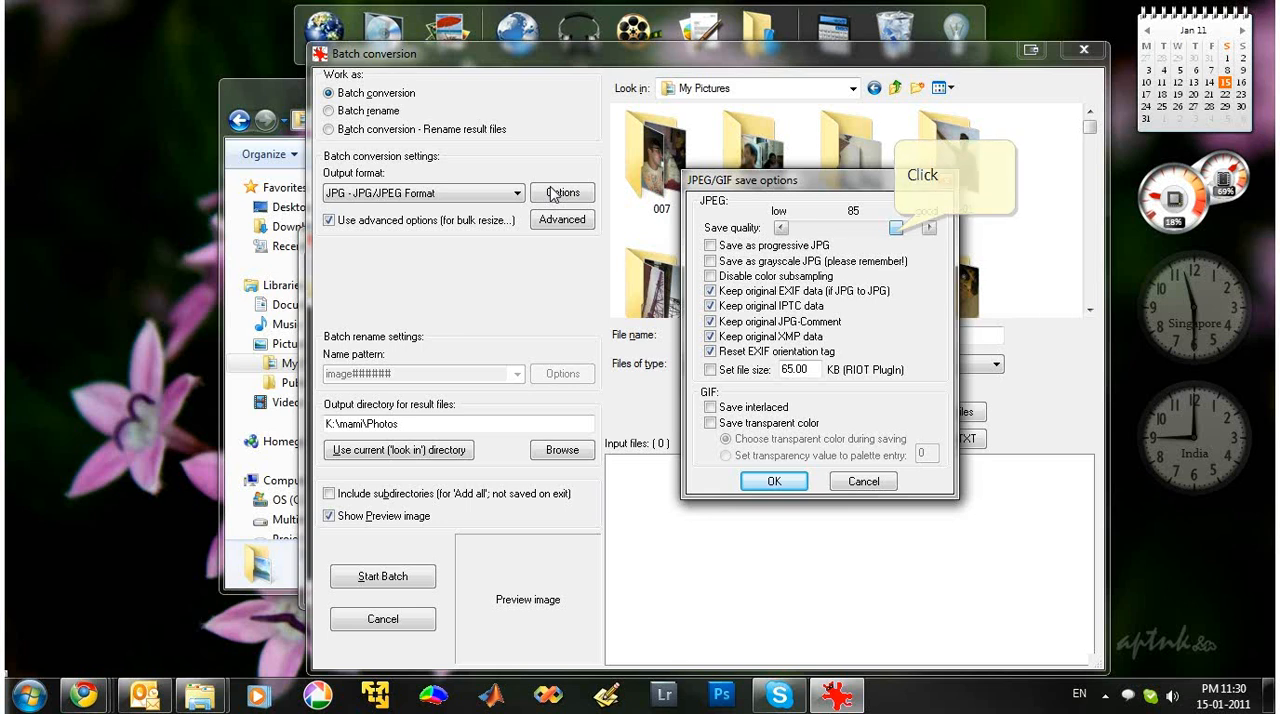
{"action": "left_click", "coordinate": [896, 228]}
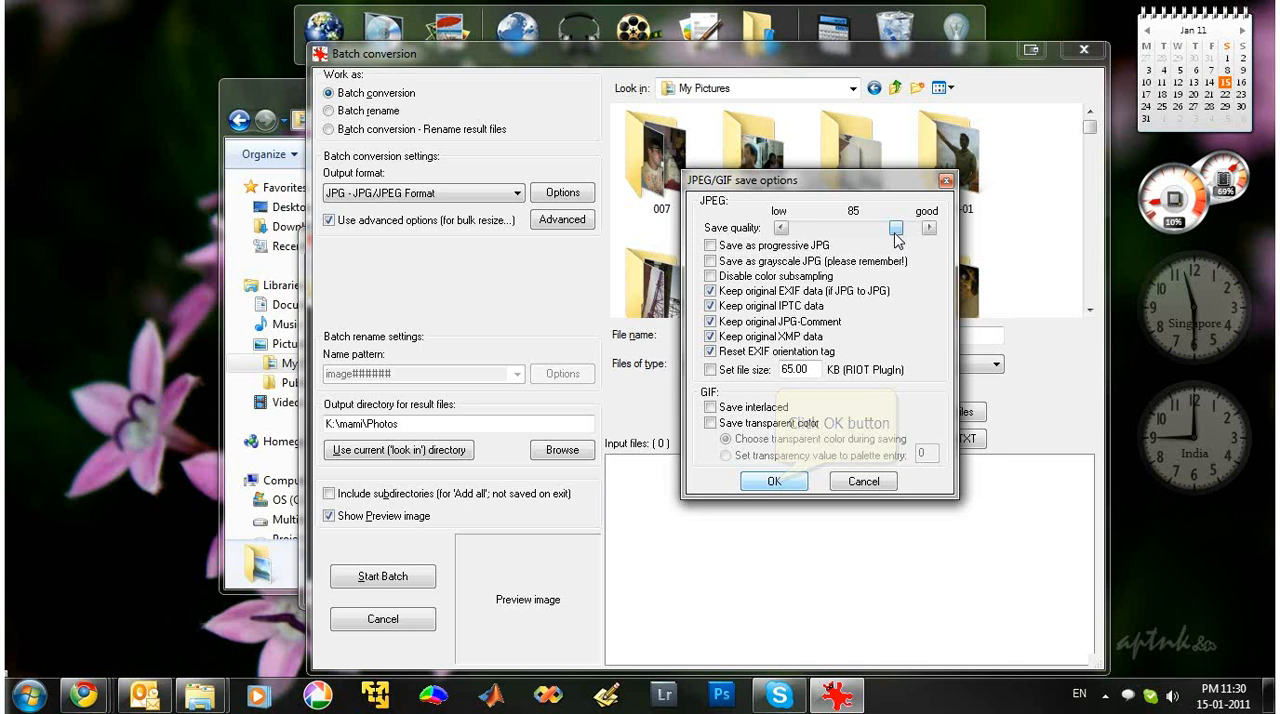
{"action": "left_click", "coordinate": [773, 481]}
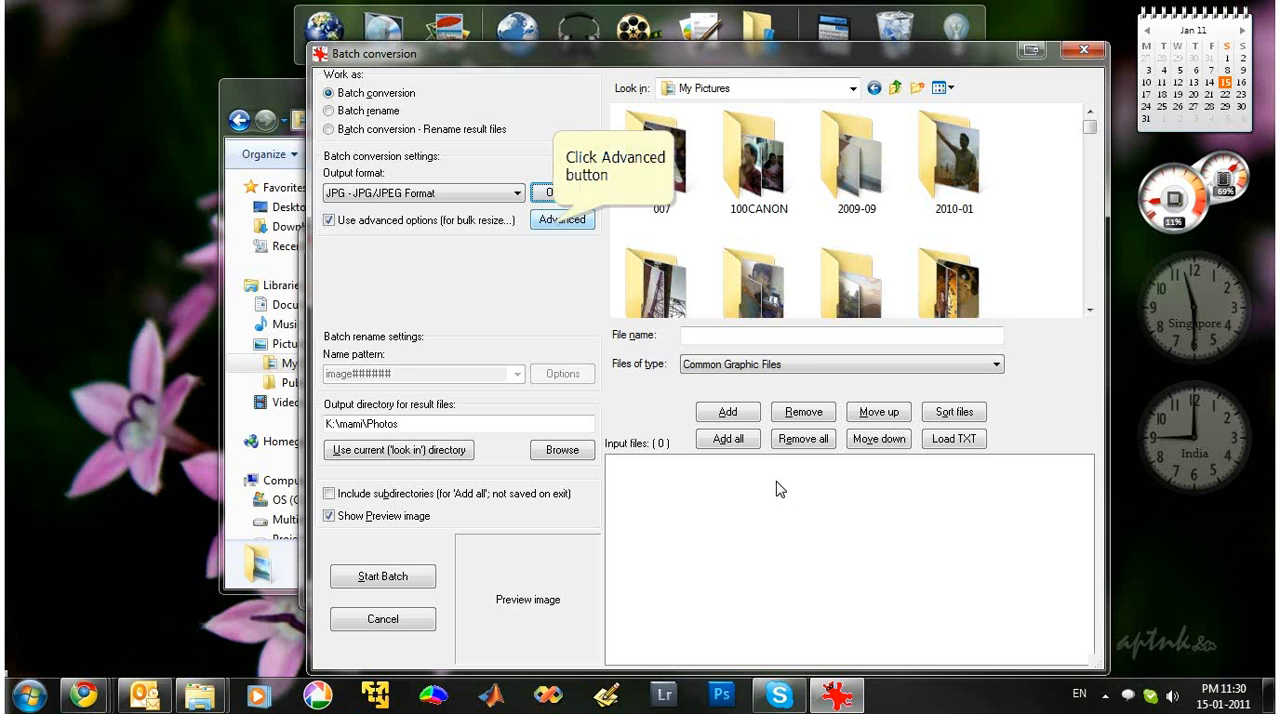
{"action": "mouse_move", "coordinate": [566, 320]}
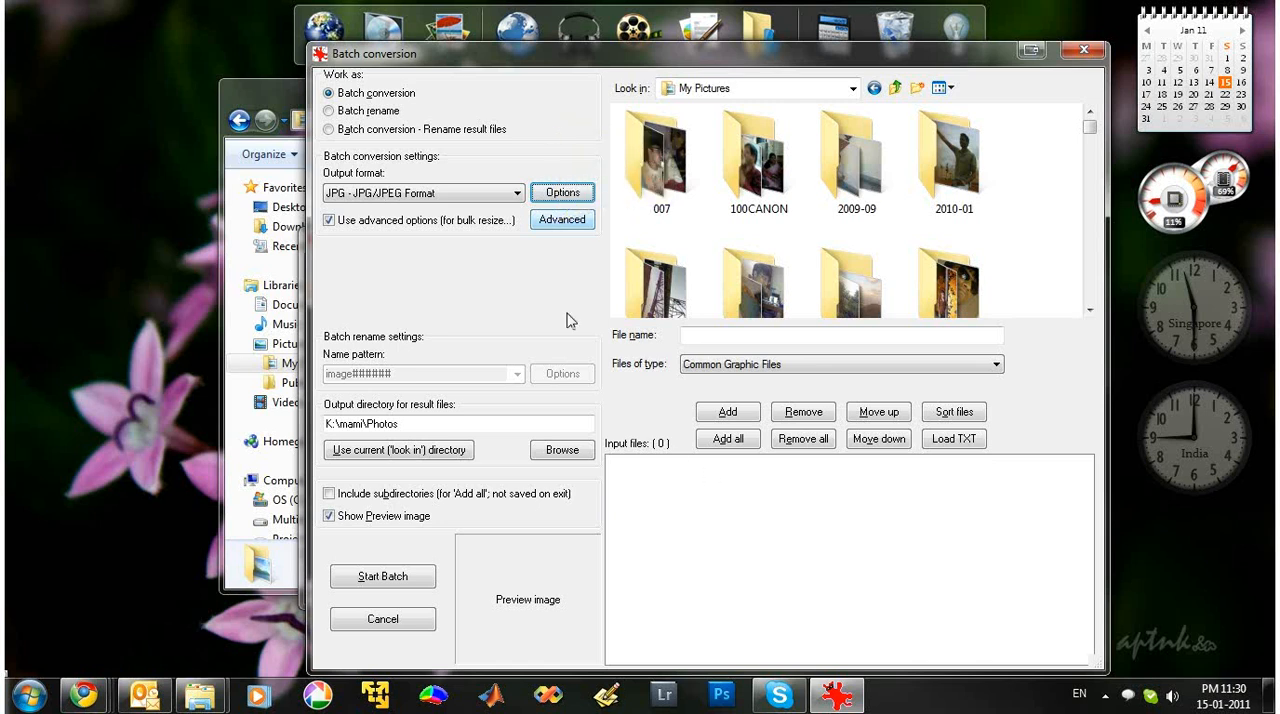
Step: Open the Advanced batch settings, currently resizing to 2048 × 1536 with aspect ratio kept
{"action": "left_click", "coordinate": [562, 219]}
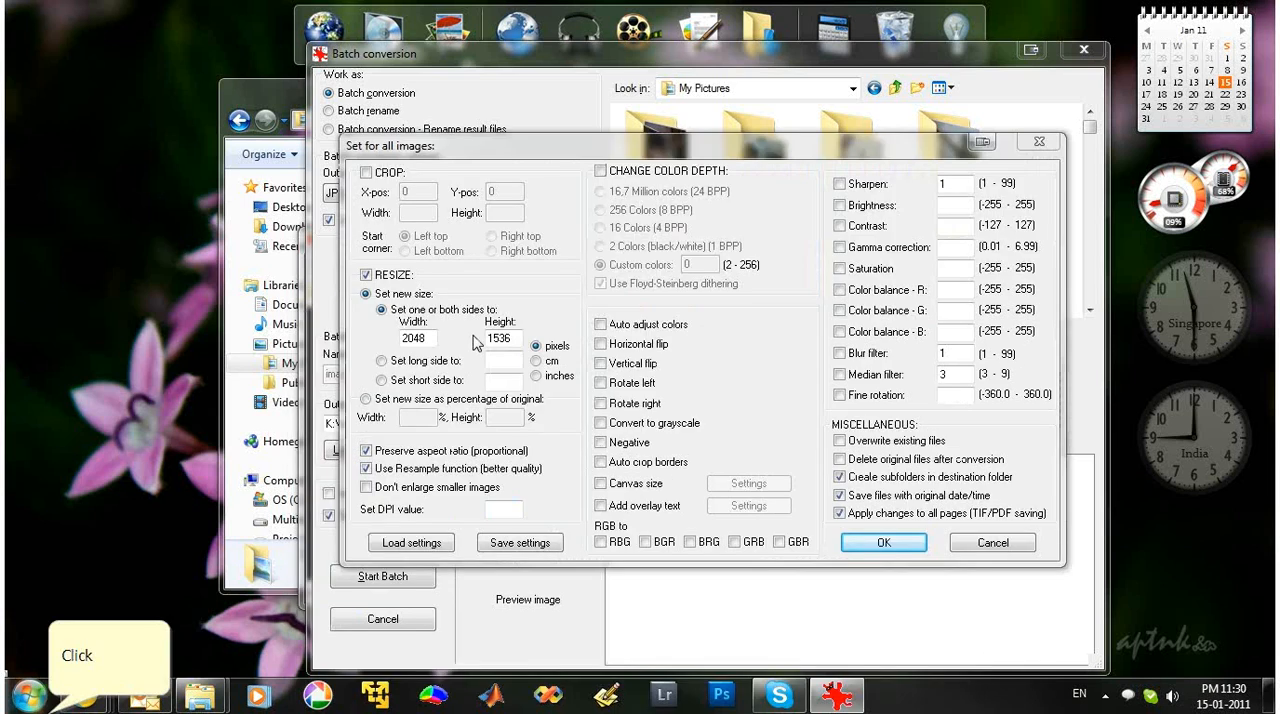
Step: Consult the IrfanView website, then apply the 800 × 600 no-enlarge resize settings
{"action": "left_click", "coordinate": [83, 695]}
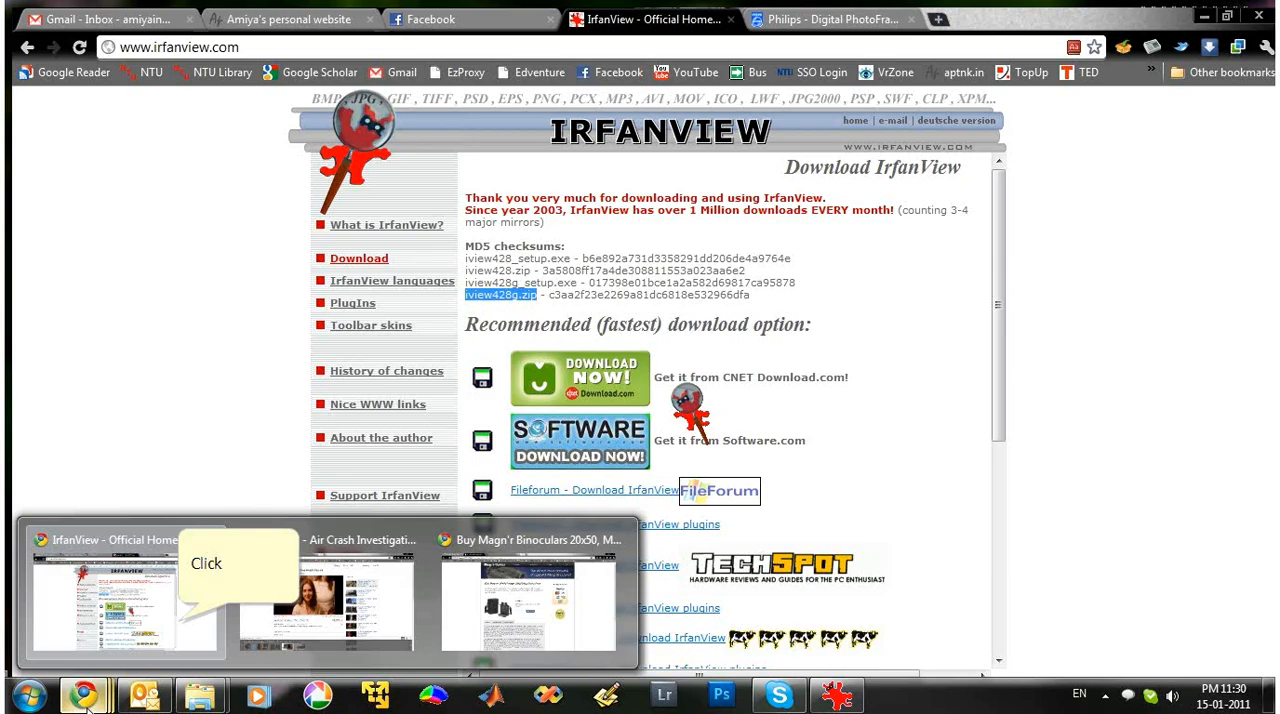
{"action": "left_click", "coordinate": [820, 19]}
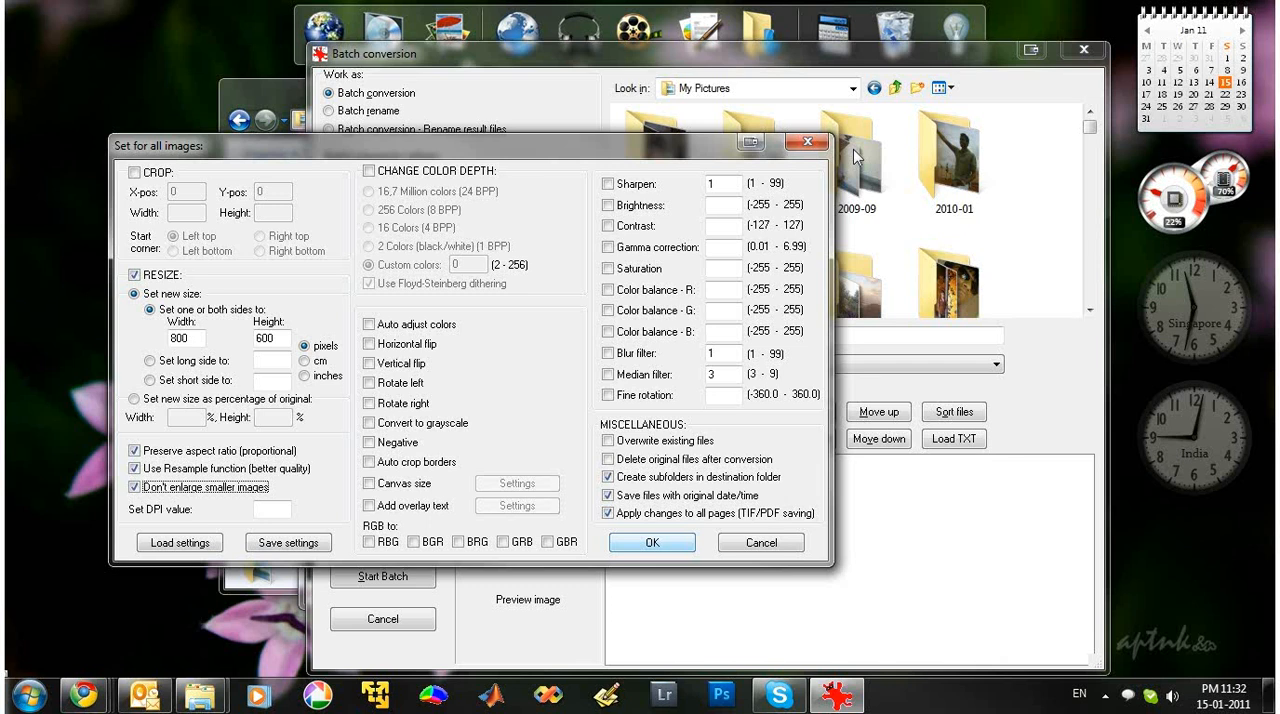
{"action": "mouse_move", "coordinate": [652, 542]}
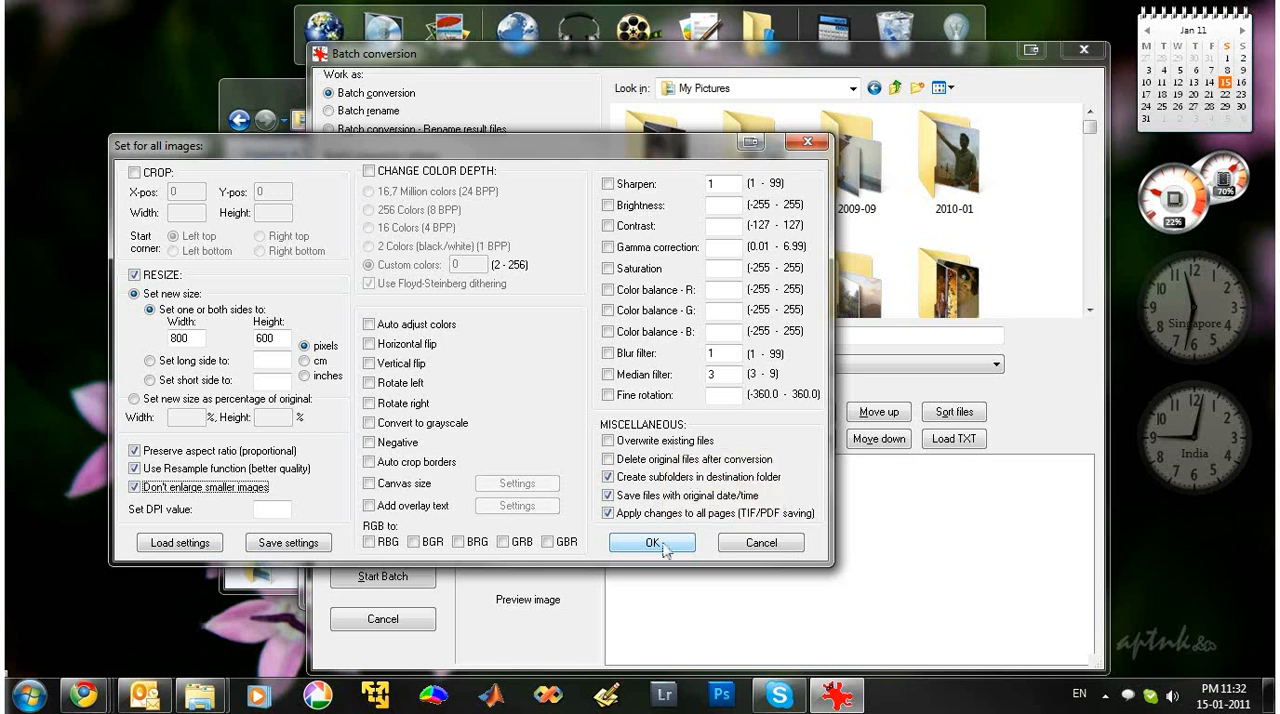
{"action": "left_click", "coordinate": [651, 542]}
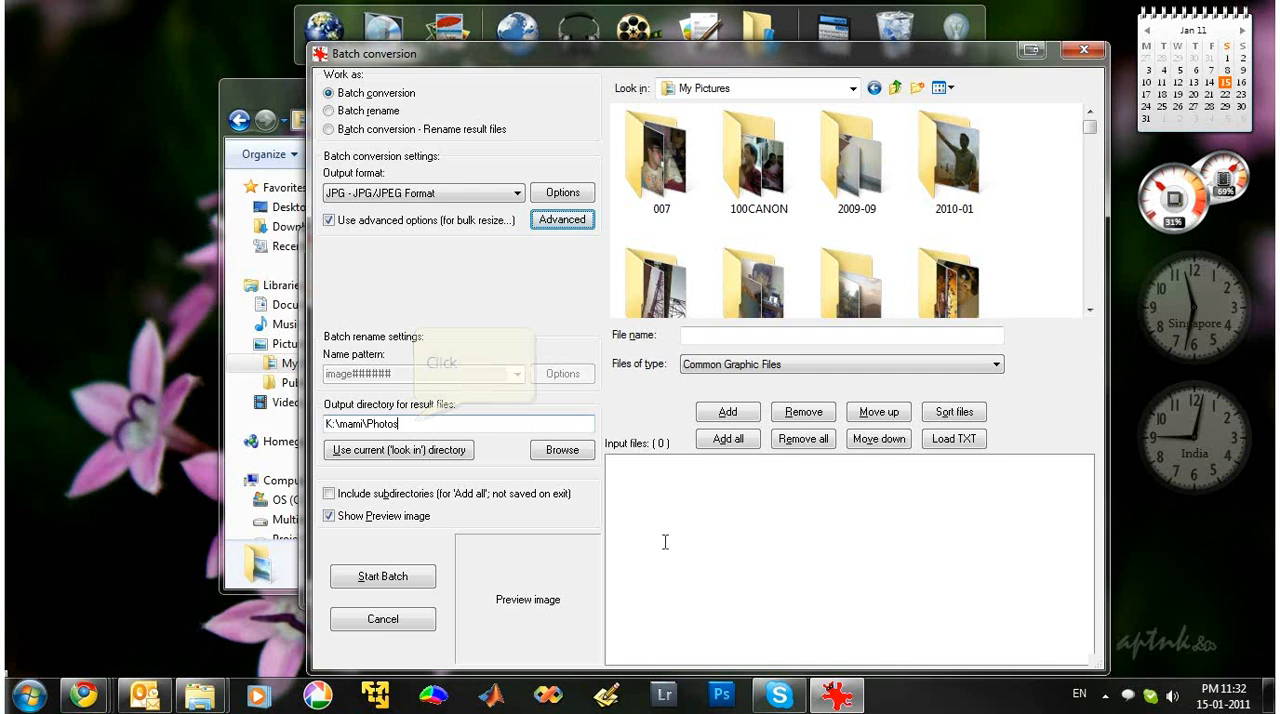
Step: Choose D:\DigitalPhotoFrame on Multimedia (D:) as the batch output folder
{"action": "triple_click", "coordinate": [458, 424]}
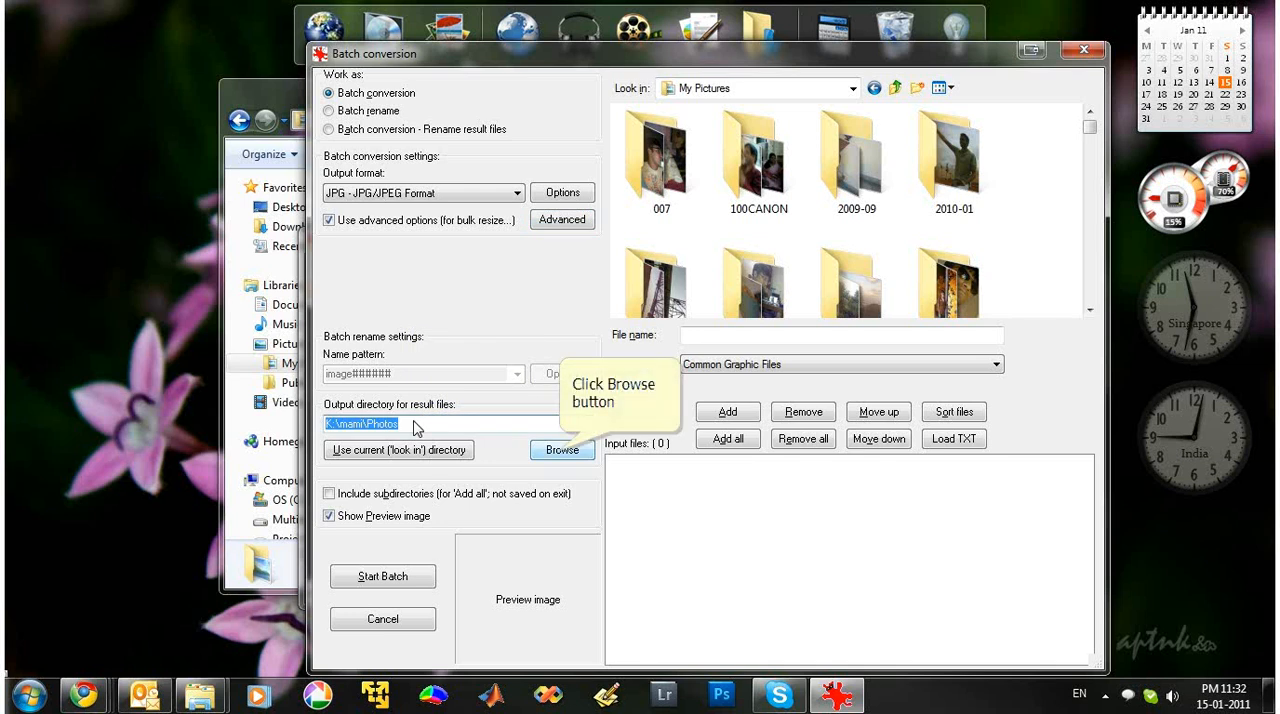
{"action": "left_click", "coordinate": [562, 449]}
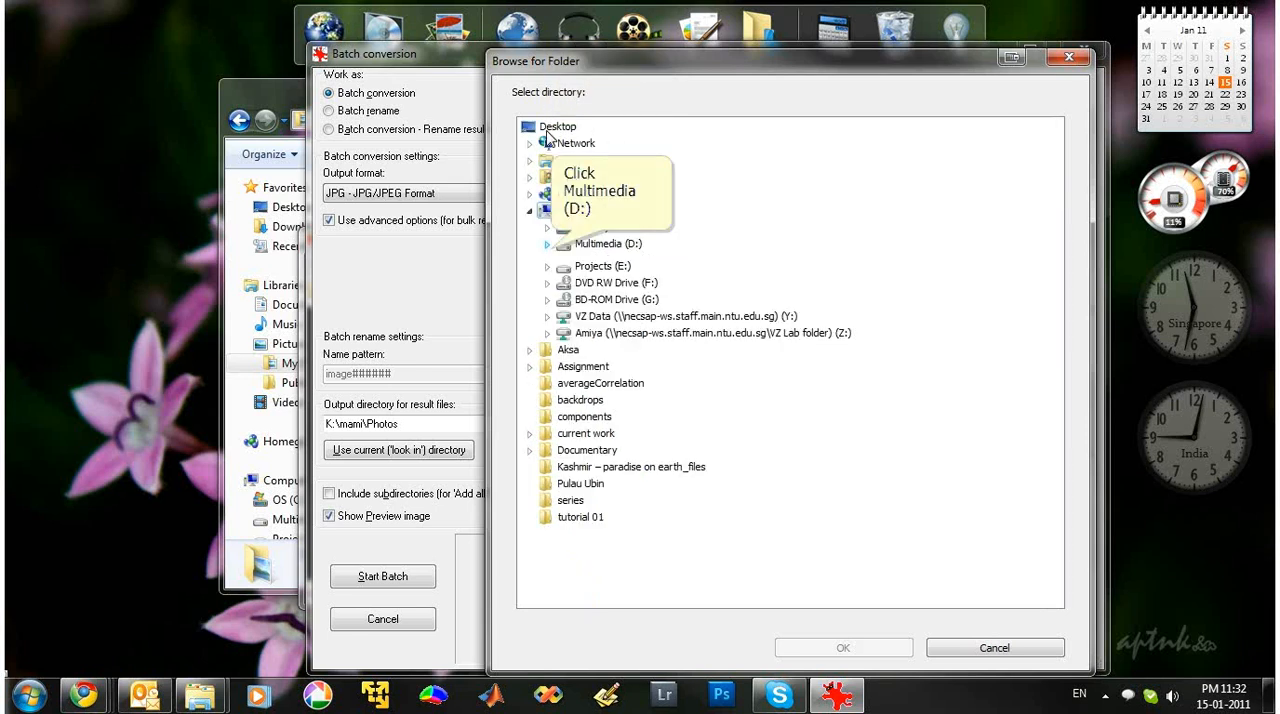
{"action": "left_click", "coordinate": [547, 243]}
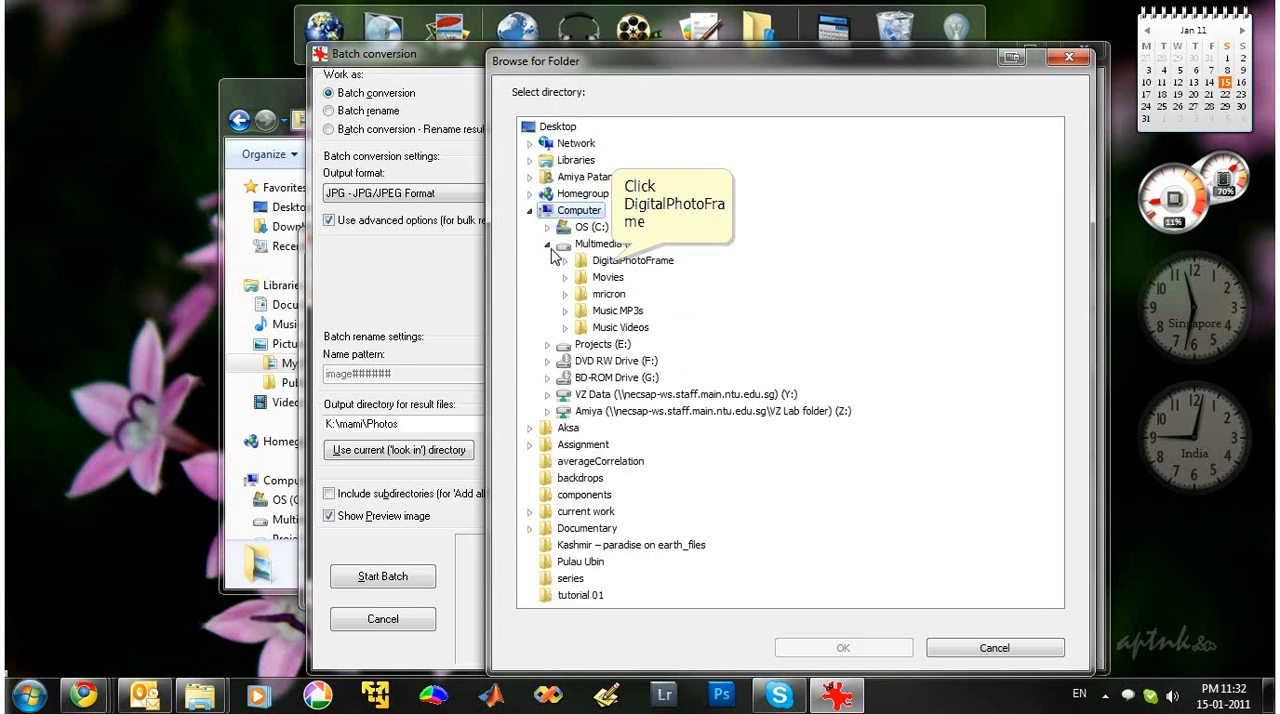
{"action": "left_click", "coordinate": [633, 260]}
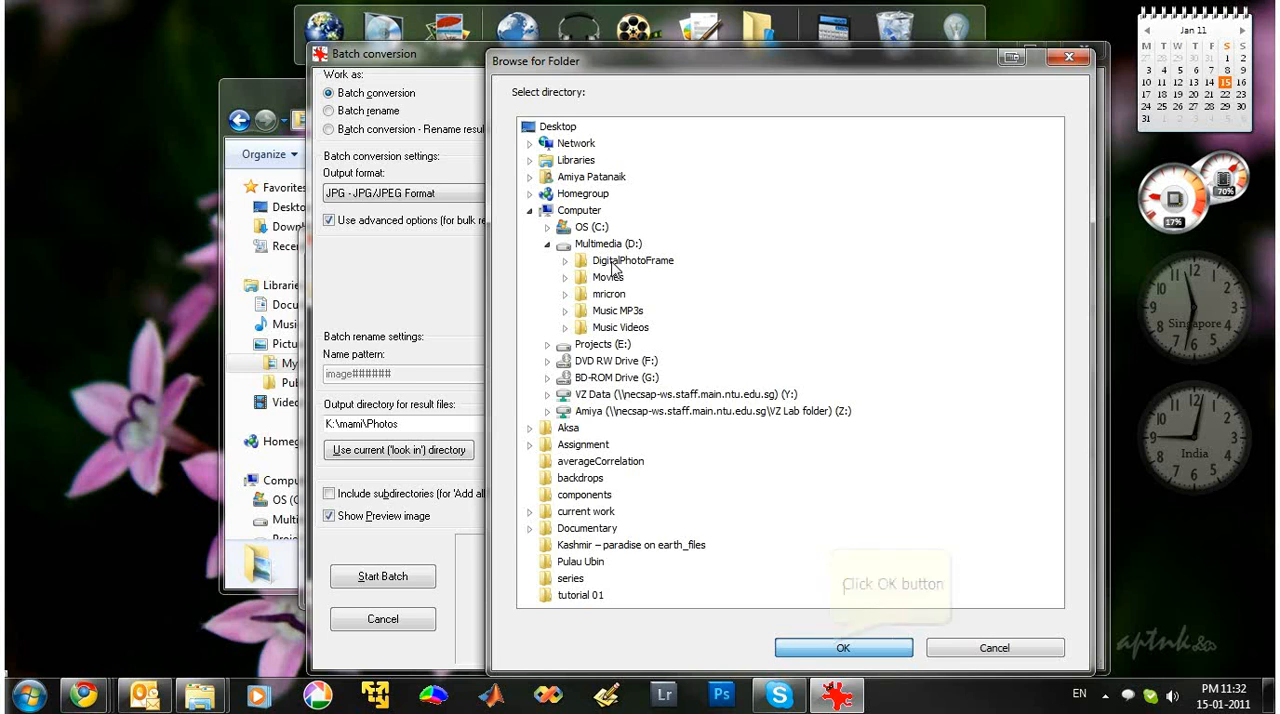
{"action": "left_click", "coordinate": [843, 647]}
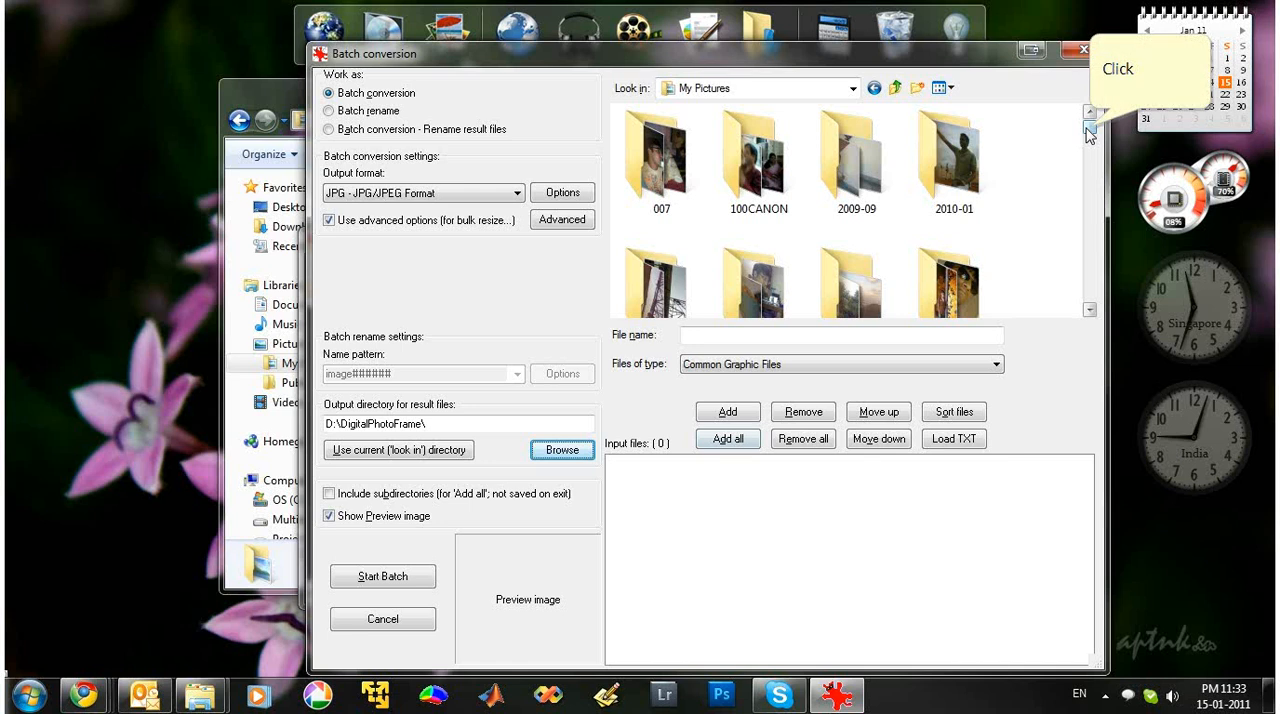
{"action": "scroll", "scroll_direction": "down", "scroll_amount": 3}
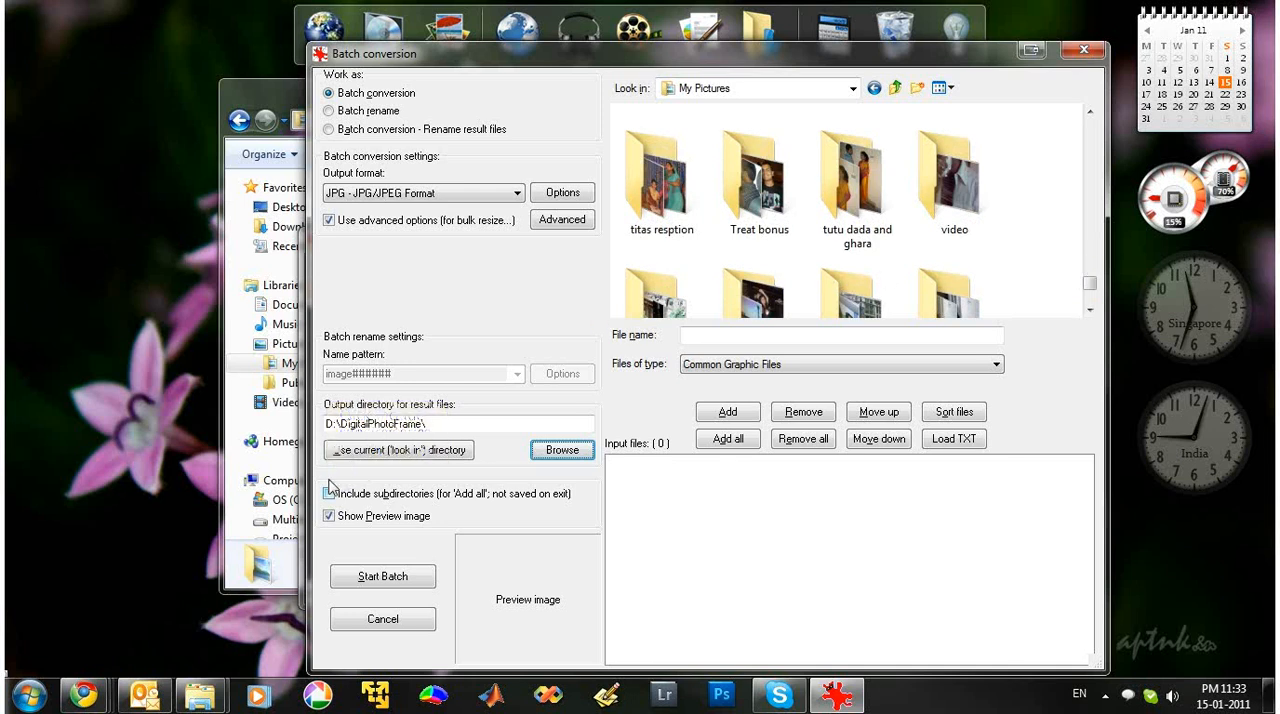
Step: Include subdirectories and add all 12,757 My Pictures images to the input list
{"action": "left_click", "coordinate": [329, 493]}
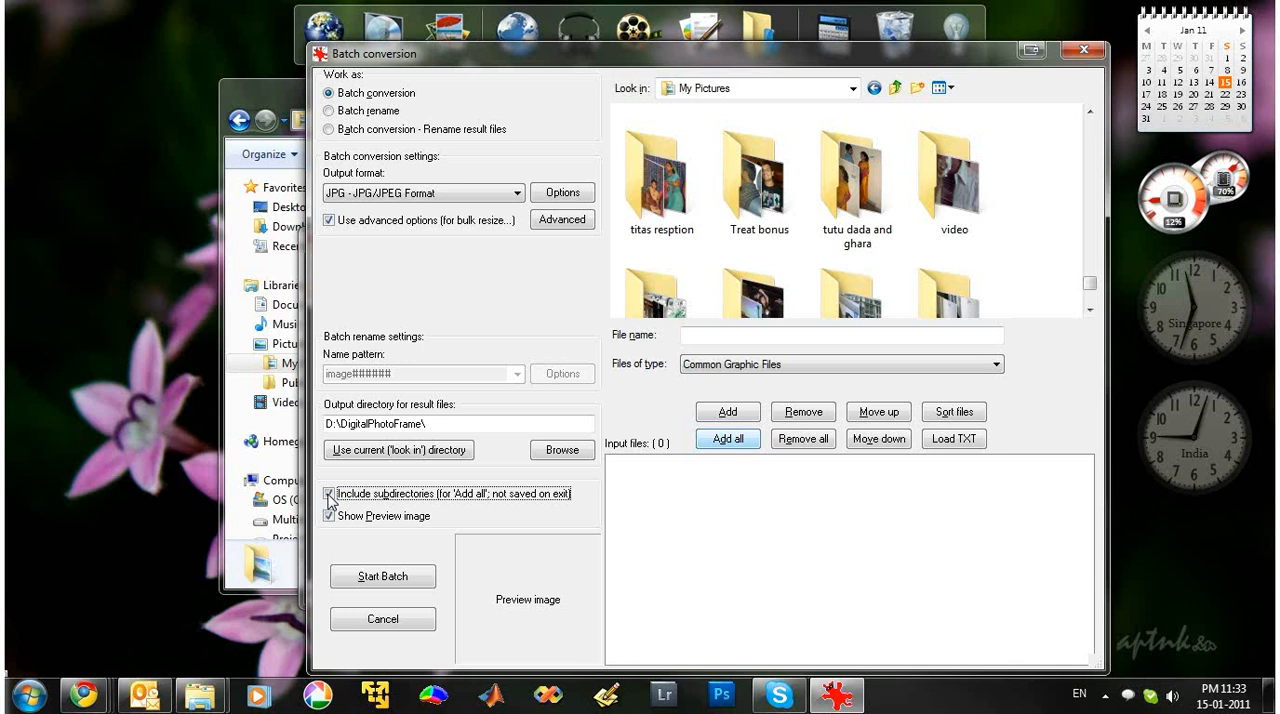
{"action": "mouse_move", "coordinate": [728, 439]}
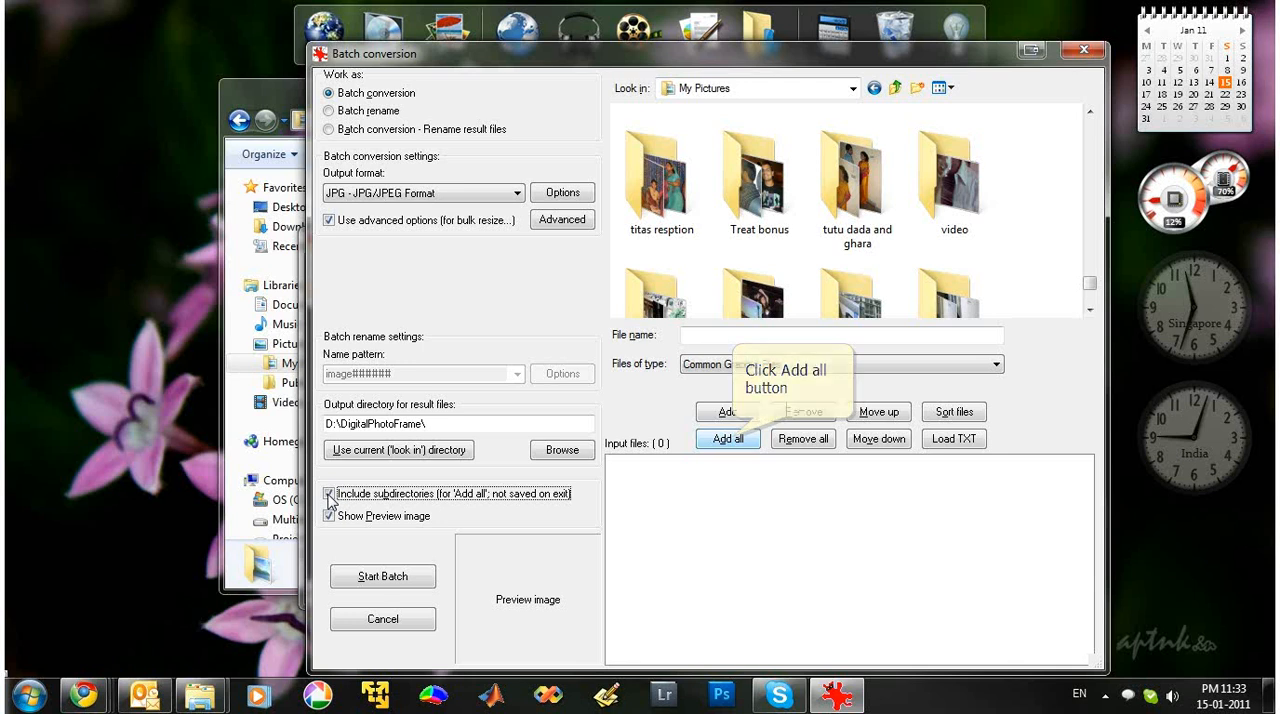
{"action": "left_click", "coordinate": [728, 438]}
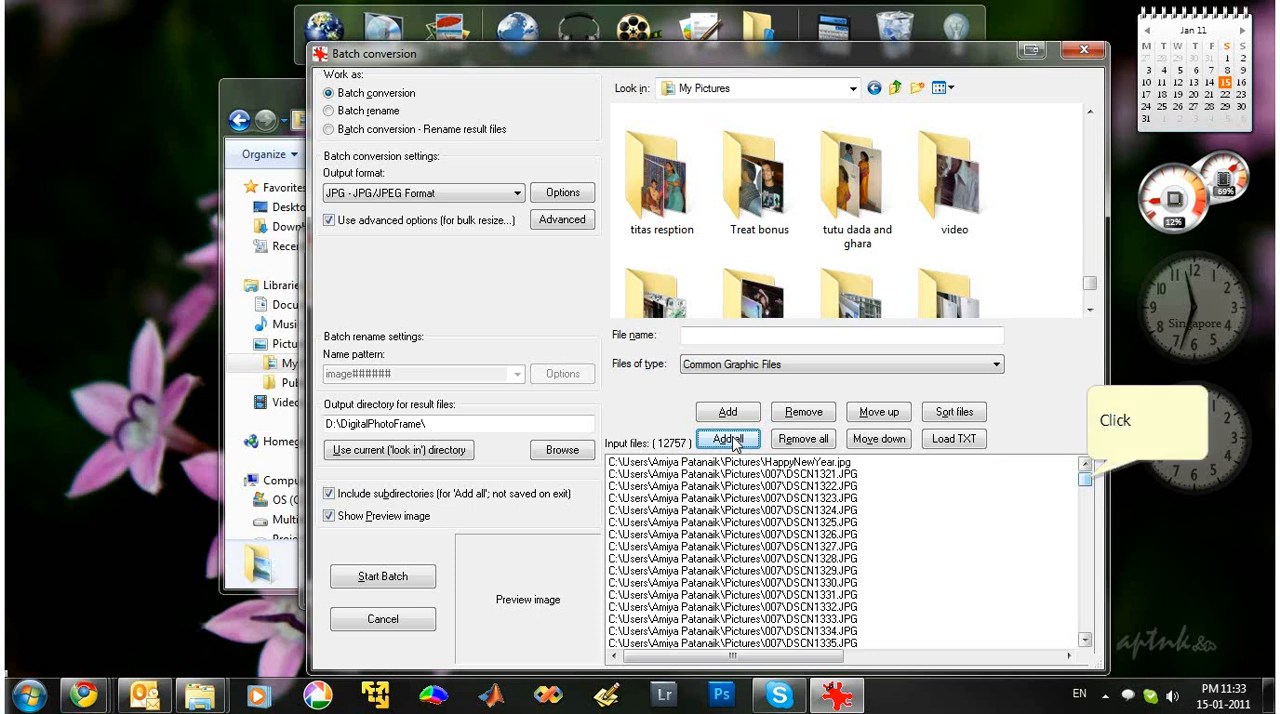
{"action": "mouse_move", "coordinate": [1050, 468]}
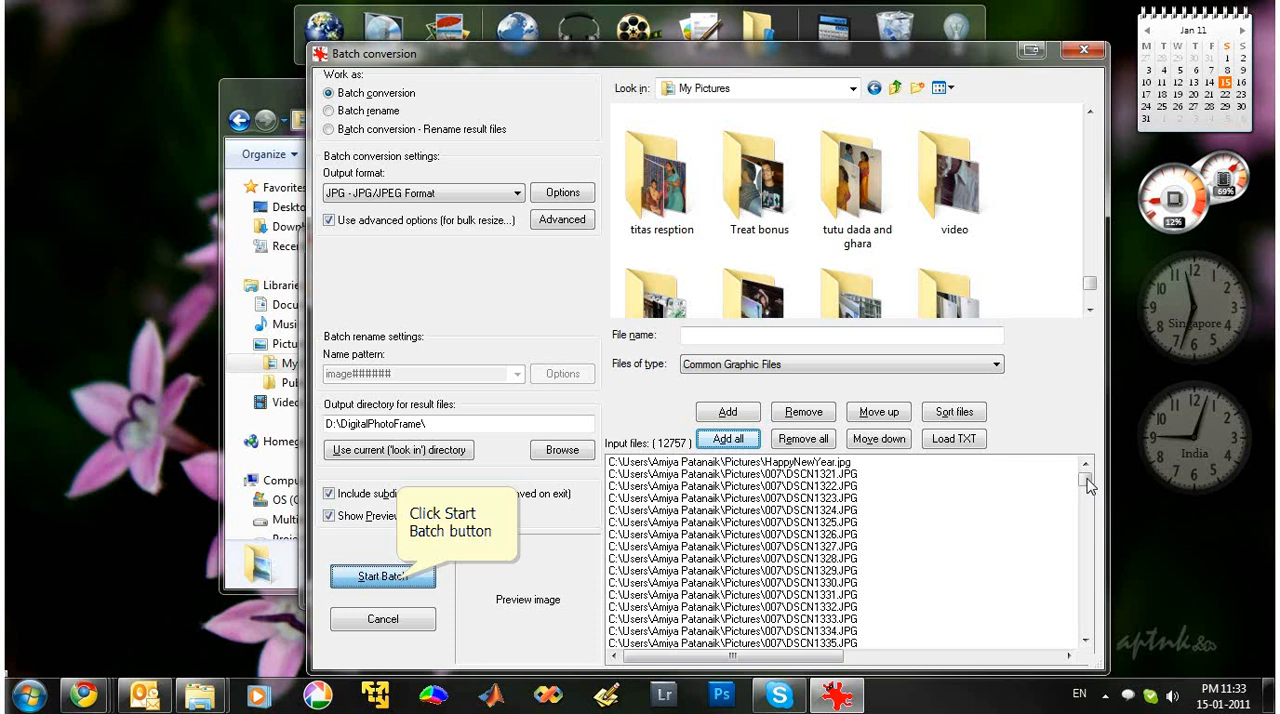
{"action": "mouse_move", "coordinate": [437, 553]}
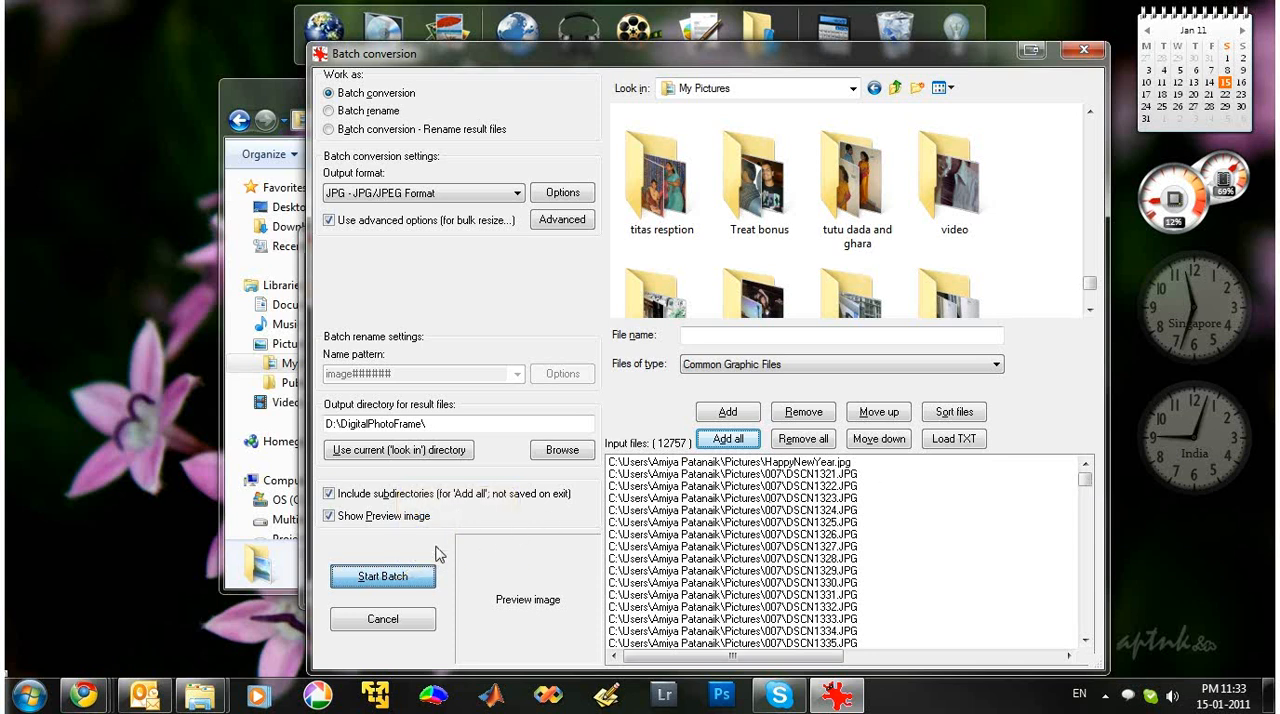
Step: Run the batch, stop it after five converted files, exit batch mode and close IrfanView
{"action": "left_click", "coordinate": [383, 576]}
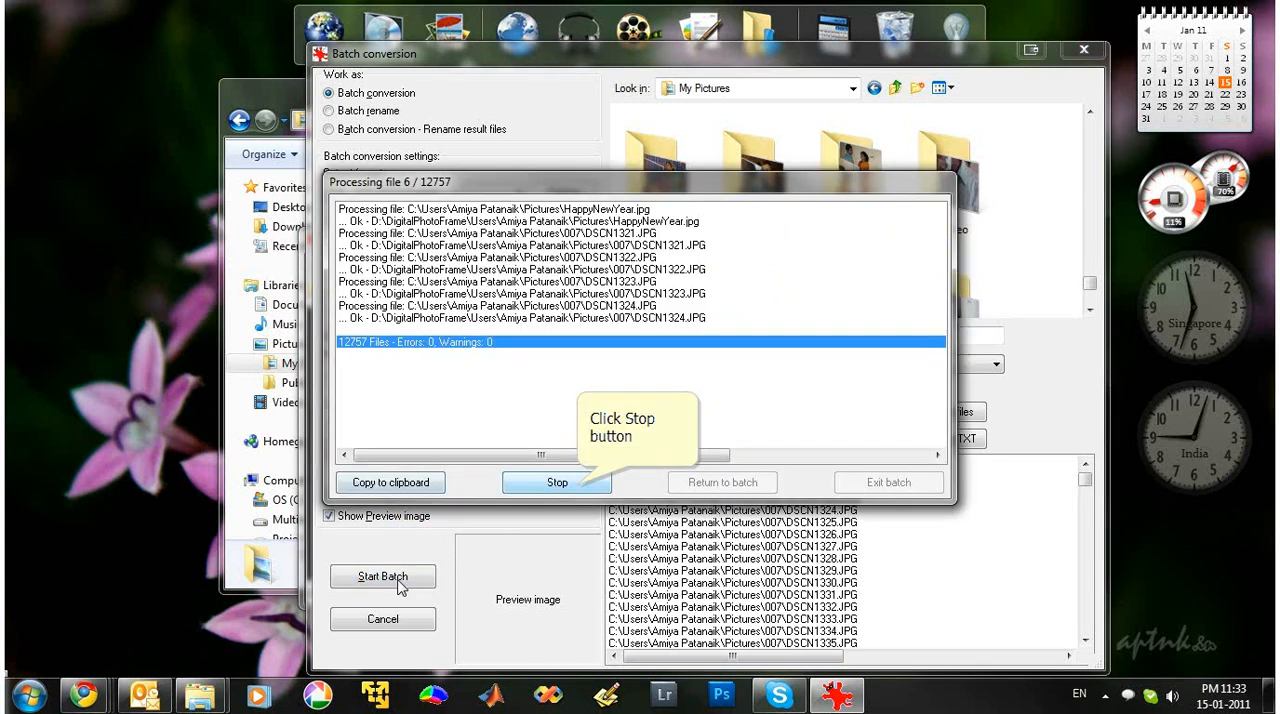
{"action": "left_click", "coordinate": [556, 482]}
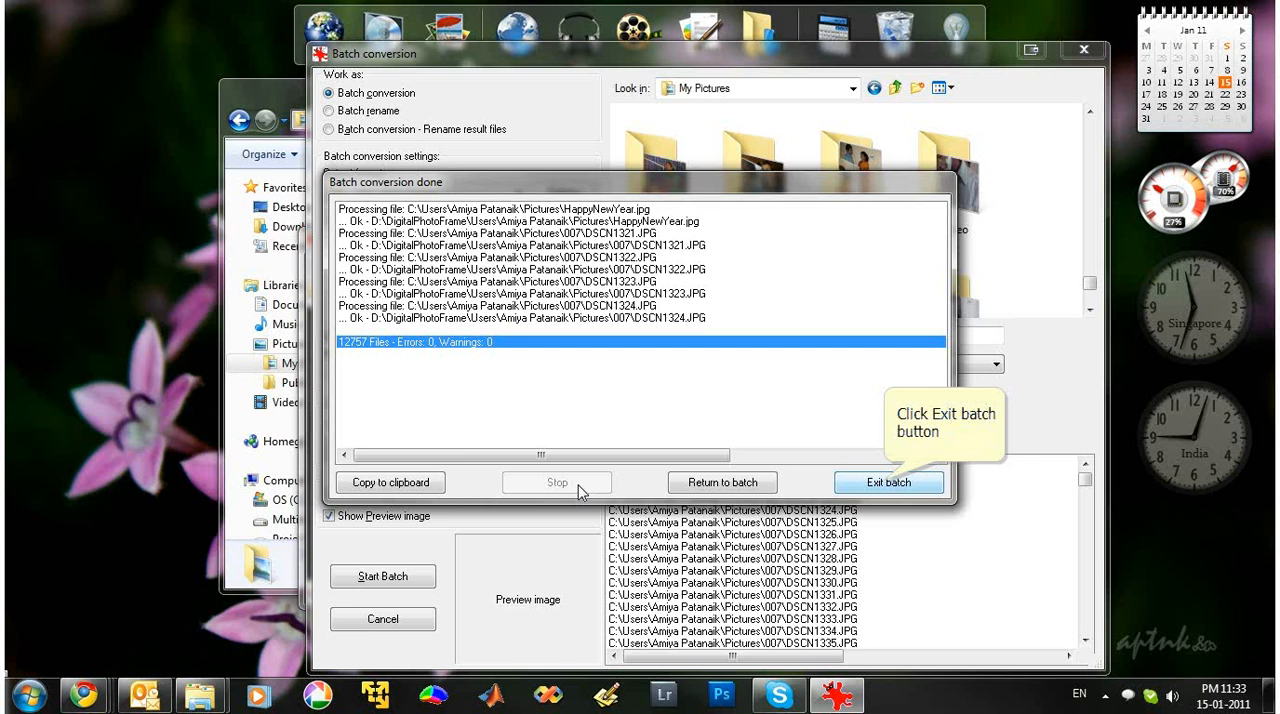
{"action": "left_click", "coordinate": [888, 482]}
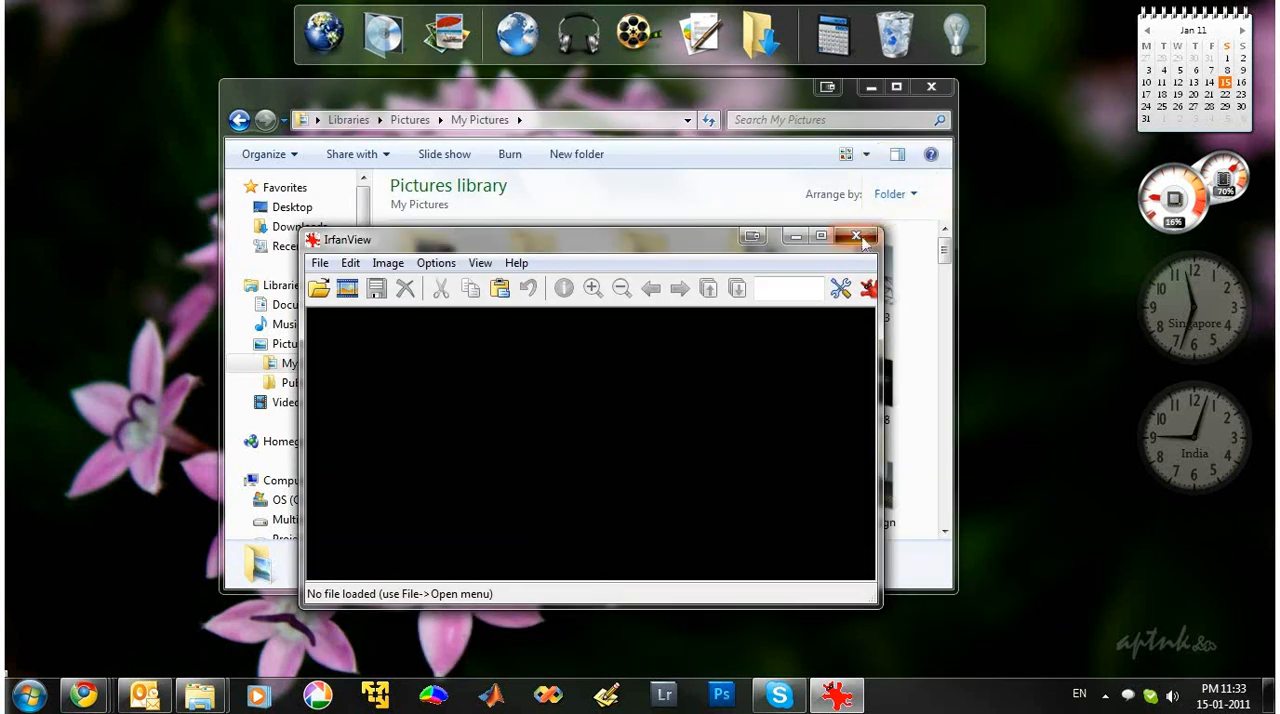
{"action": "left_click", "coordinate": [857, 235]}
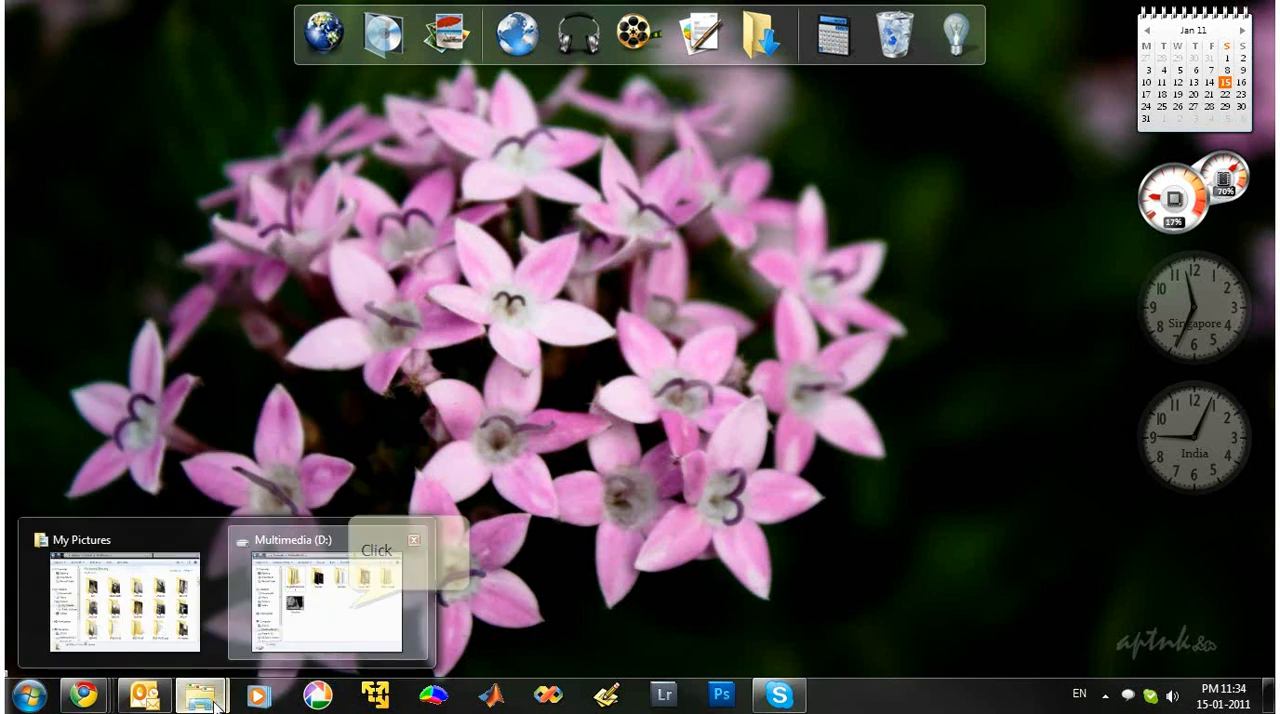
Step: Browse DigitalPhotoFrame's Ad design folder of 21 converted JPGs, selecting IMG_5101, then navigate back up
{"action": "left_click", "coordinate": [325, 595]}
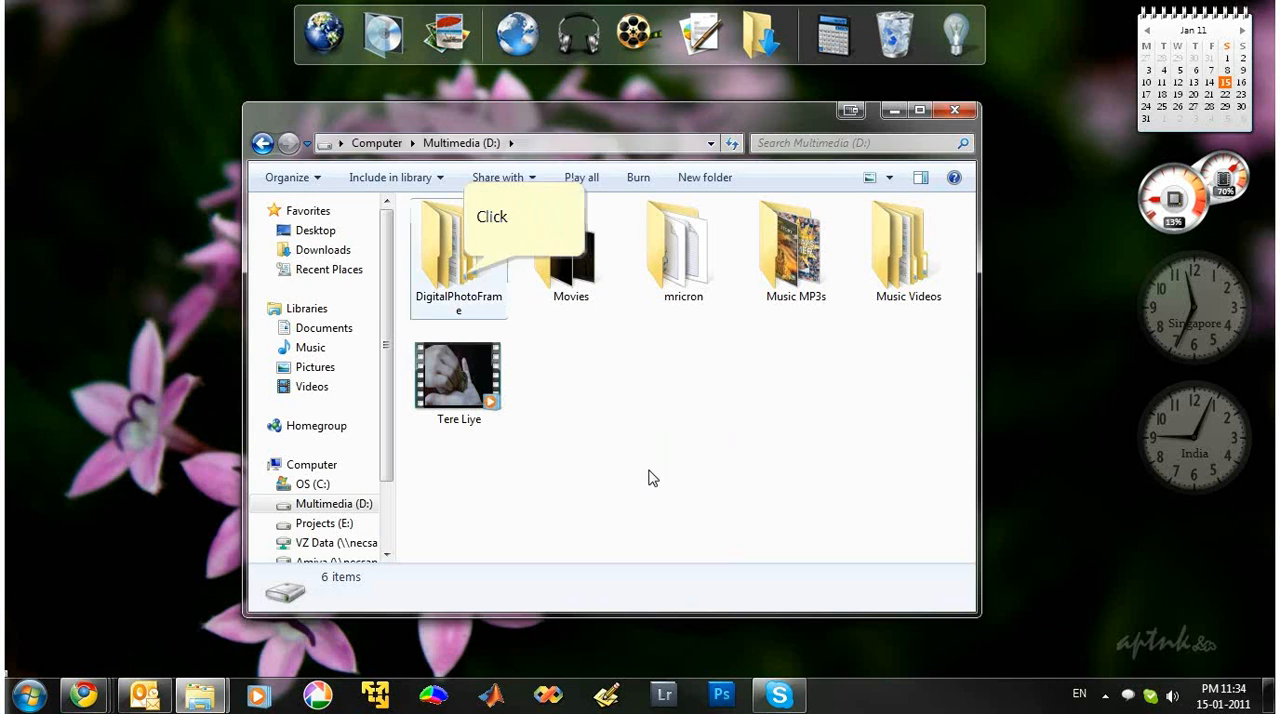
{"action": "double_click", "coordinate": [458, 245]}
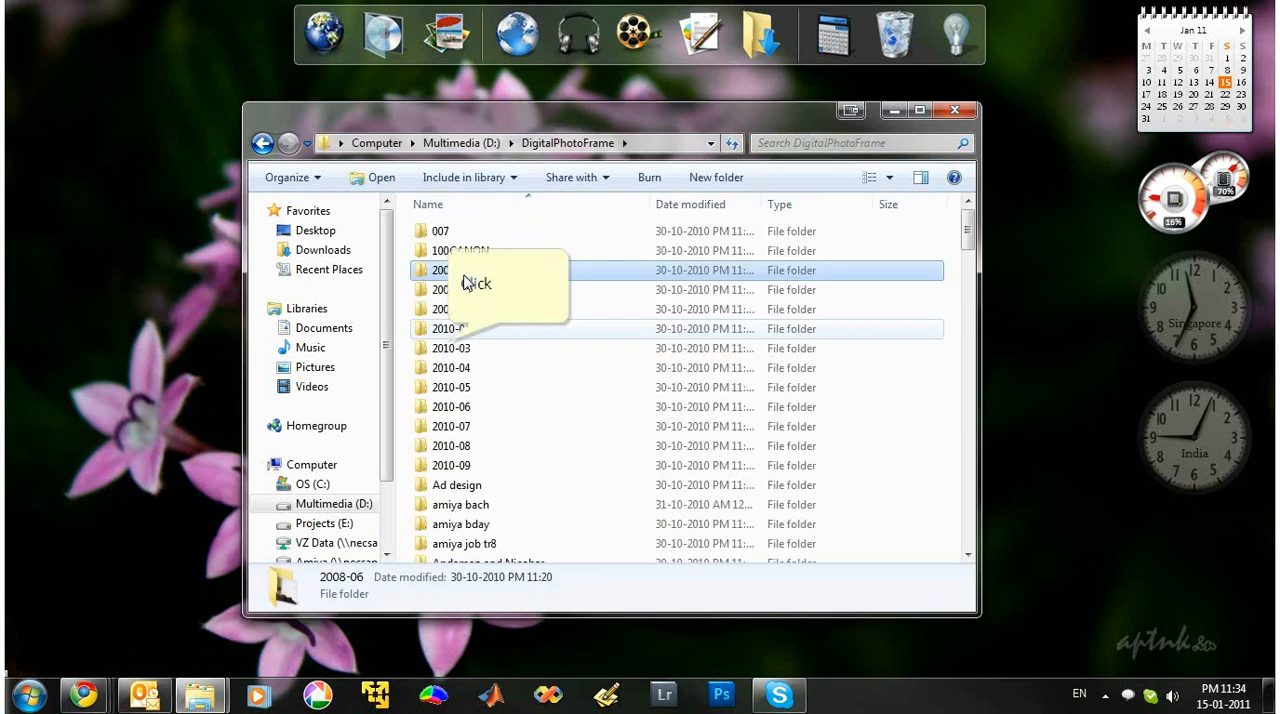
{"action": "scroll", "scroll_direction": "down", "scroll_amount": 3}
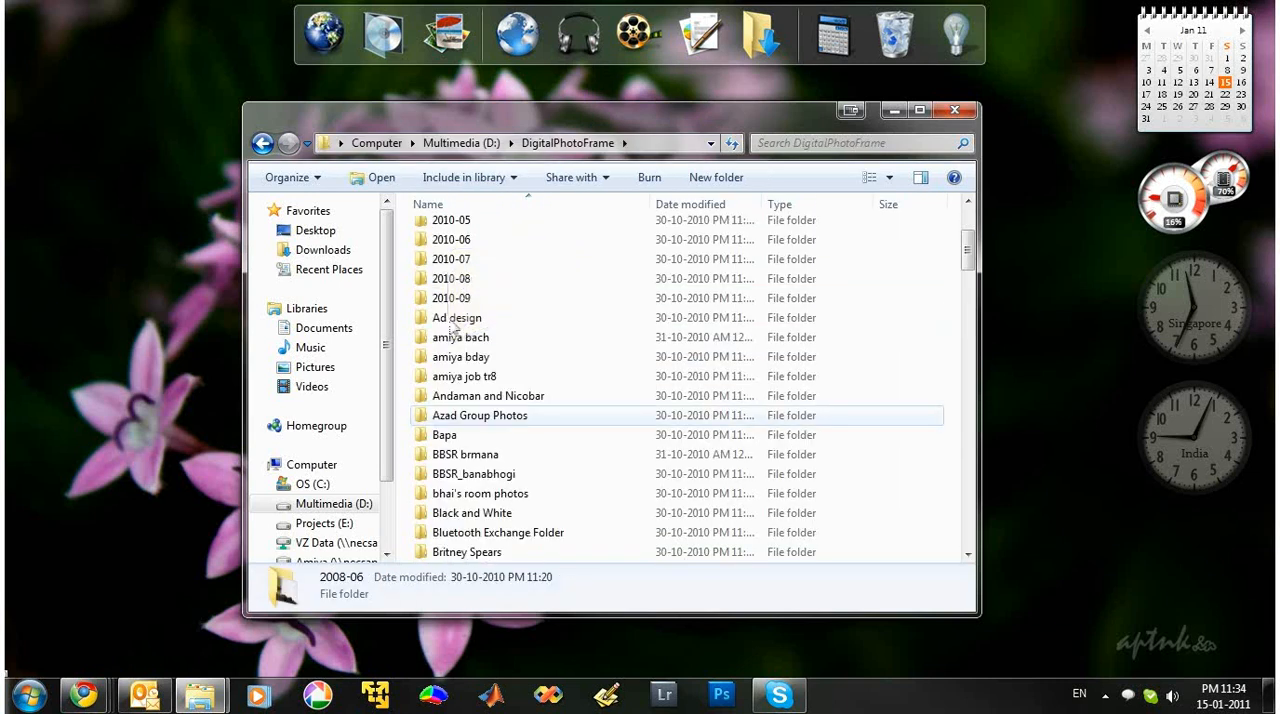
{"action": "scroll", "scroll_direction": "up", "scroll_amount": 3}
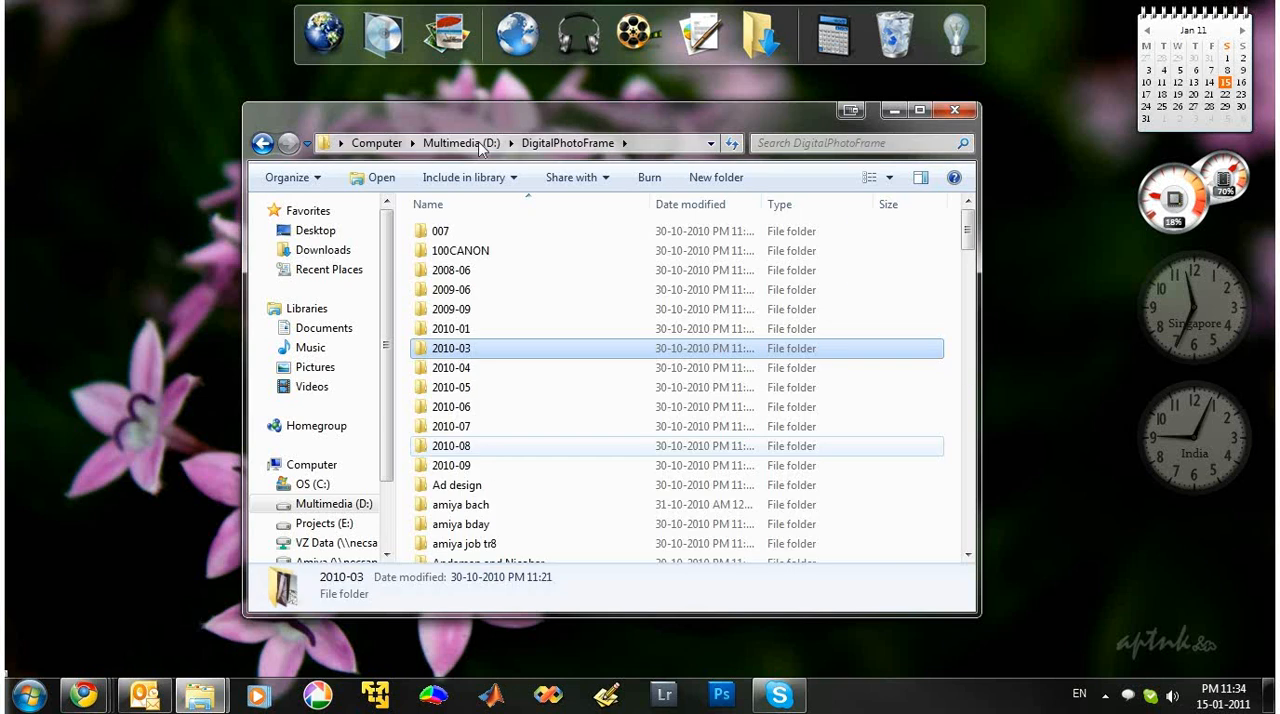
{"action": "scroll", "scroll_direction": "down", "scroll_amount": 3}
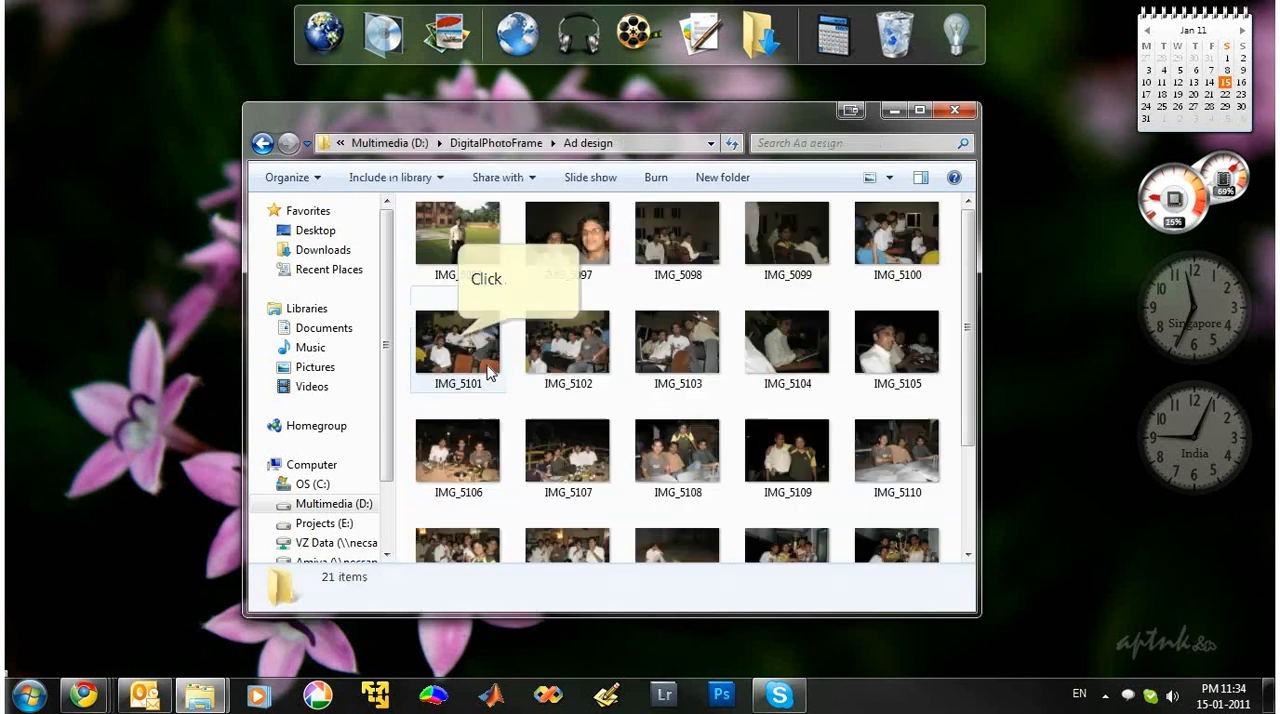
{"action": "left_click", "coordinate": [458, 340]}
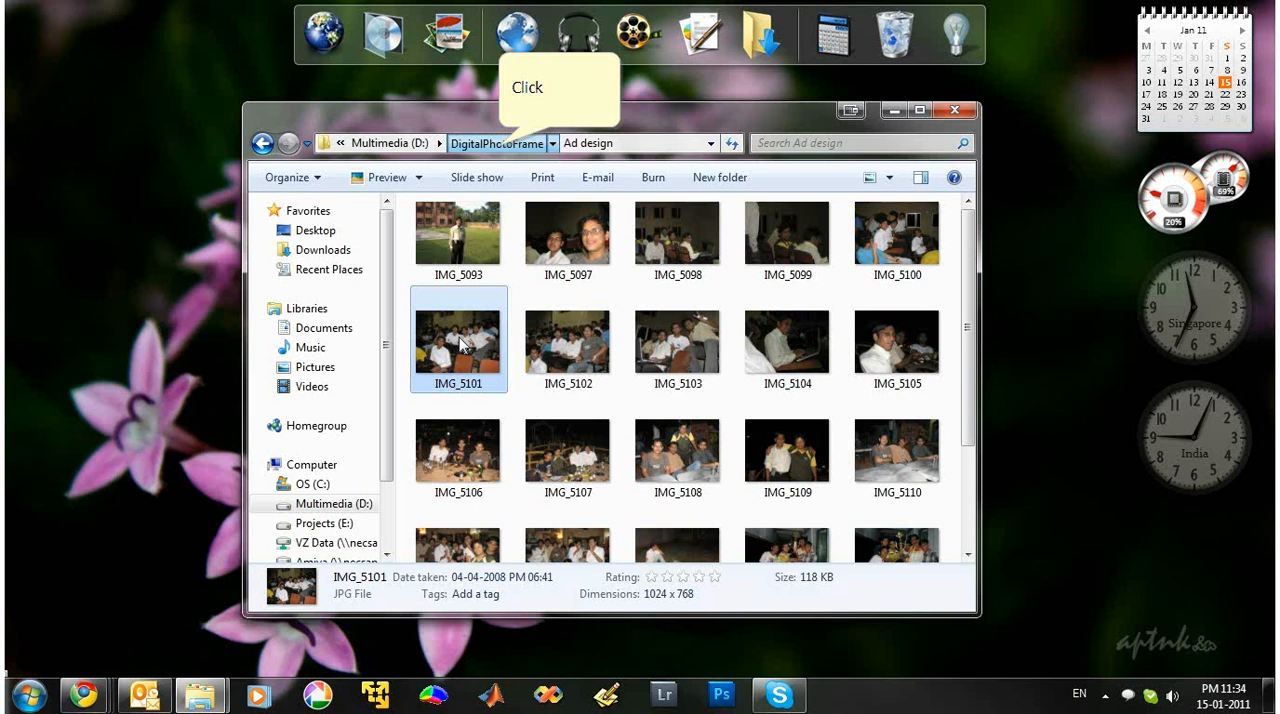
{"action": "left_click", "coordinate": [458, 143]}
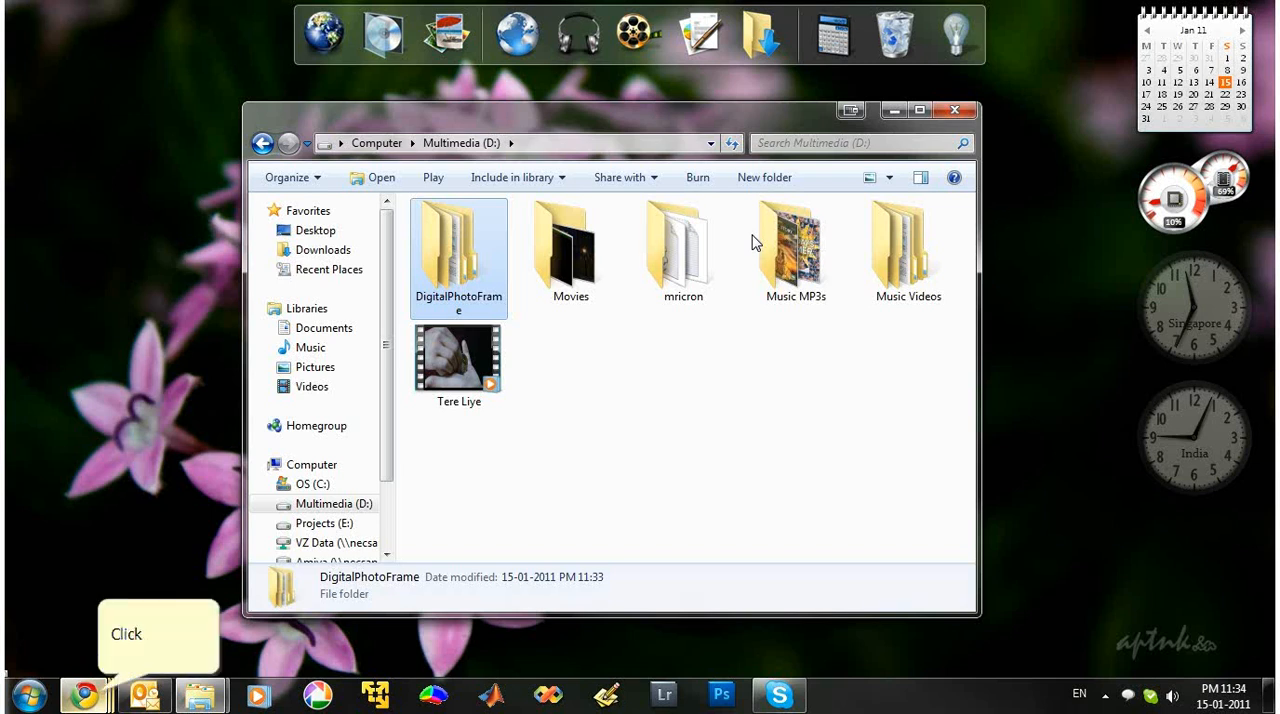
{"action": "mouse_move", "coordinate": [295, 377]}
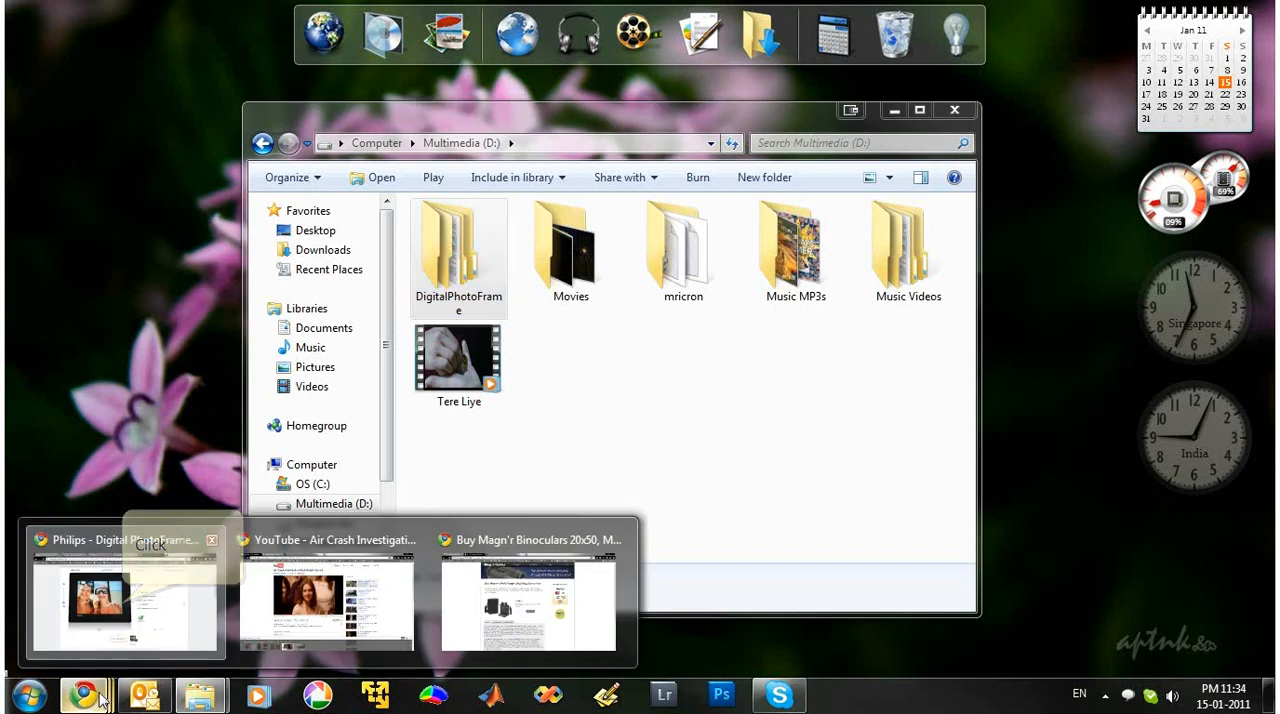
Step: Bring Chrome forward from the Philips photo frame page to the IrfanView Download tab
{"action": "left_click", "coordinate": [125, 600]}
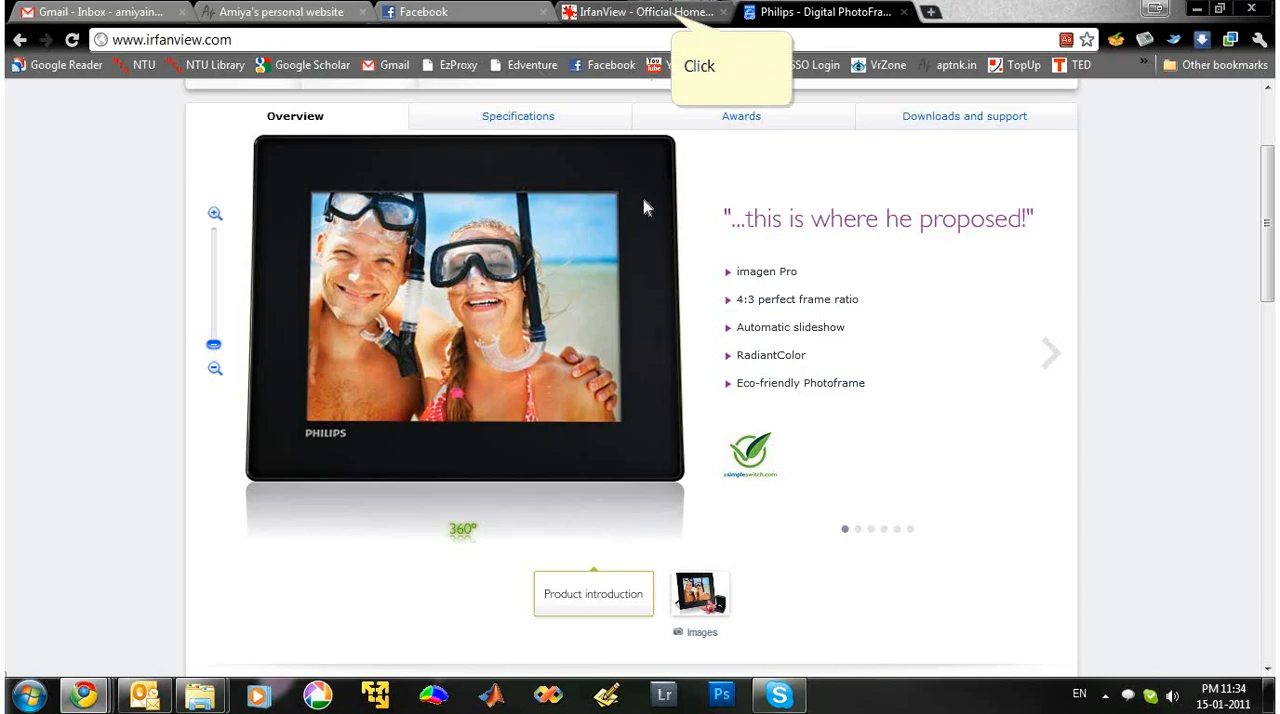
{"action": "left_click", "coordinate": [640, 11]}
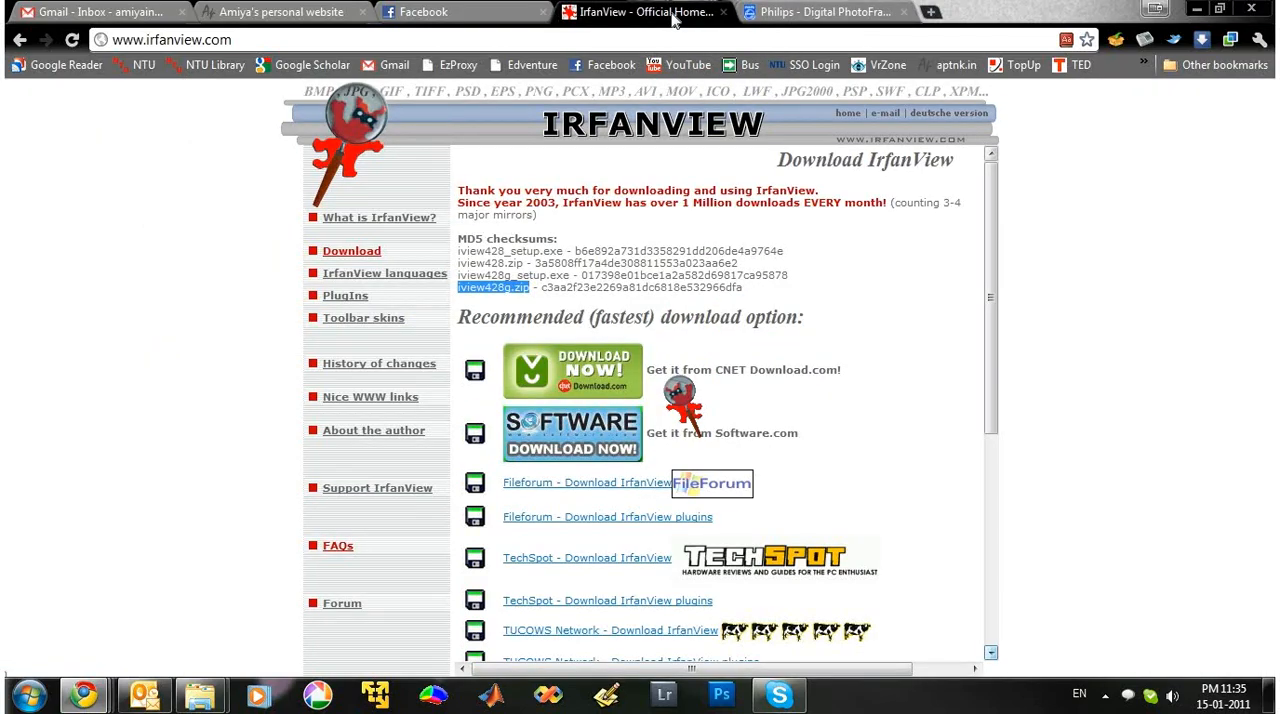